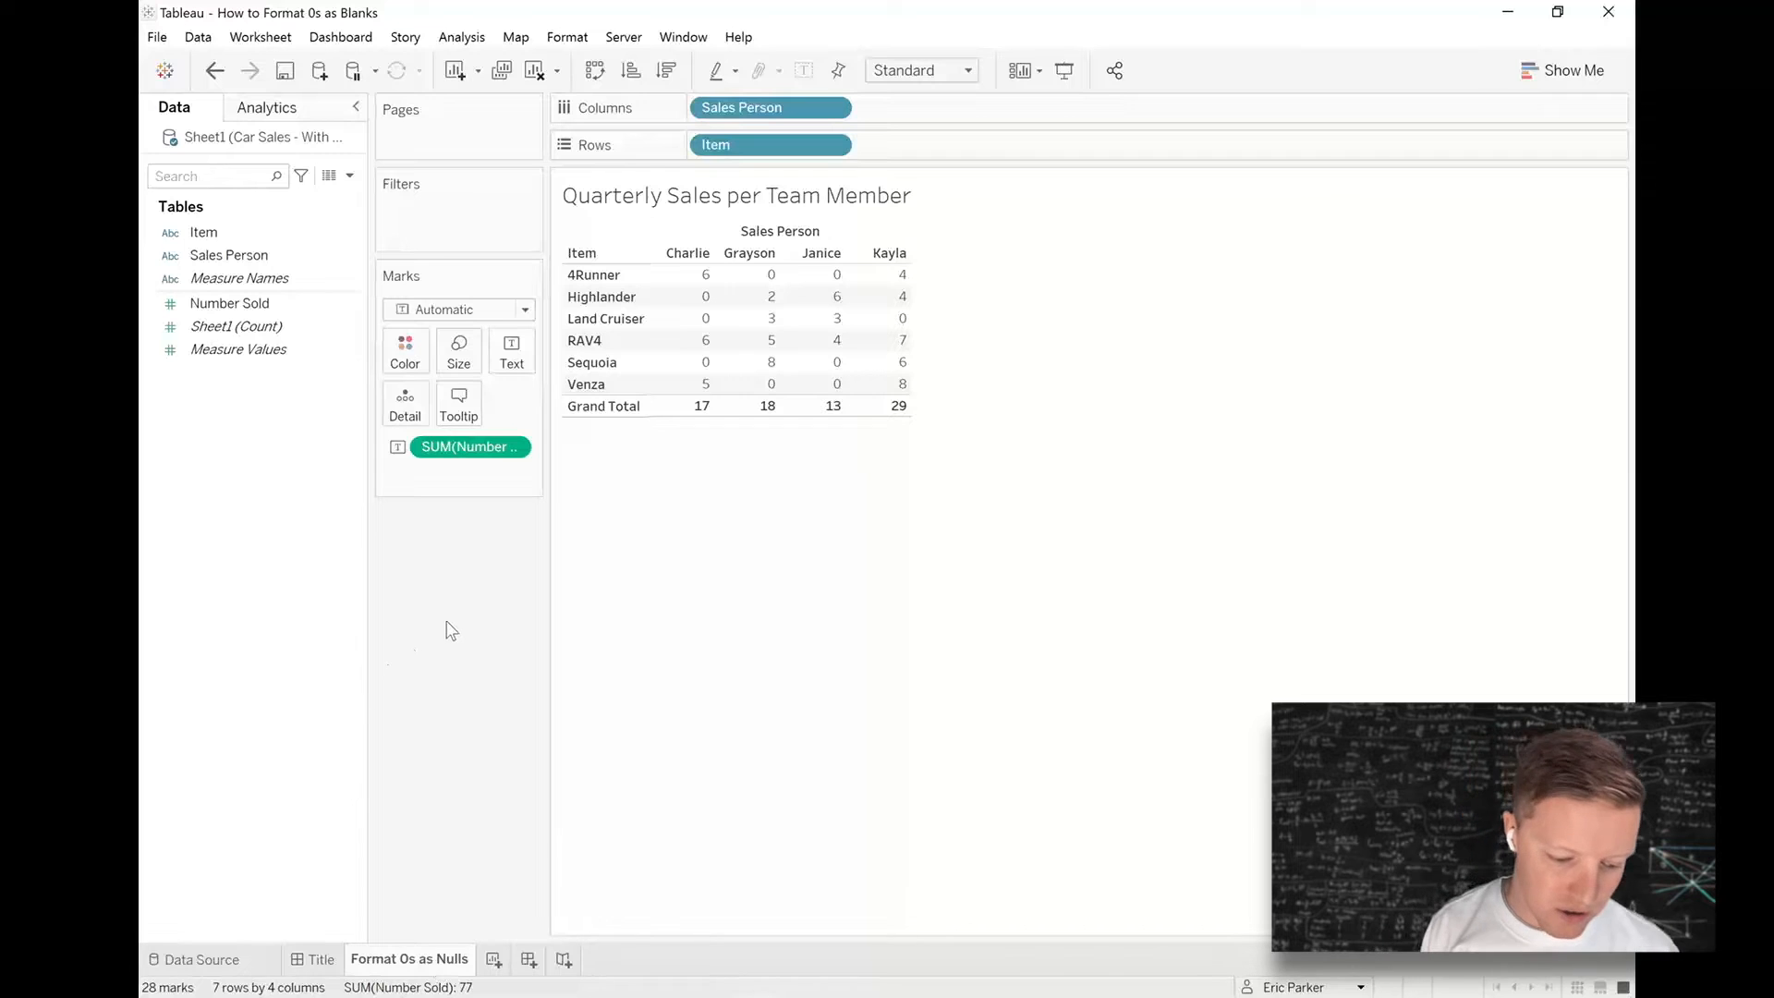
pyautogui.moveTo(471, 634)
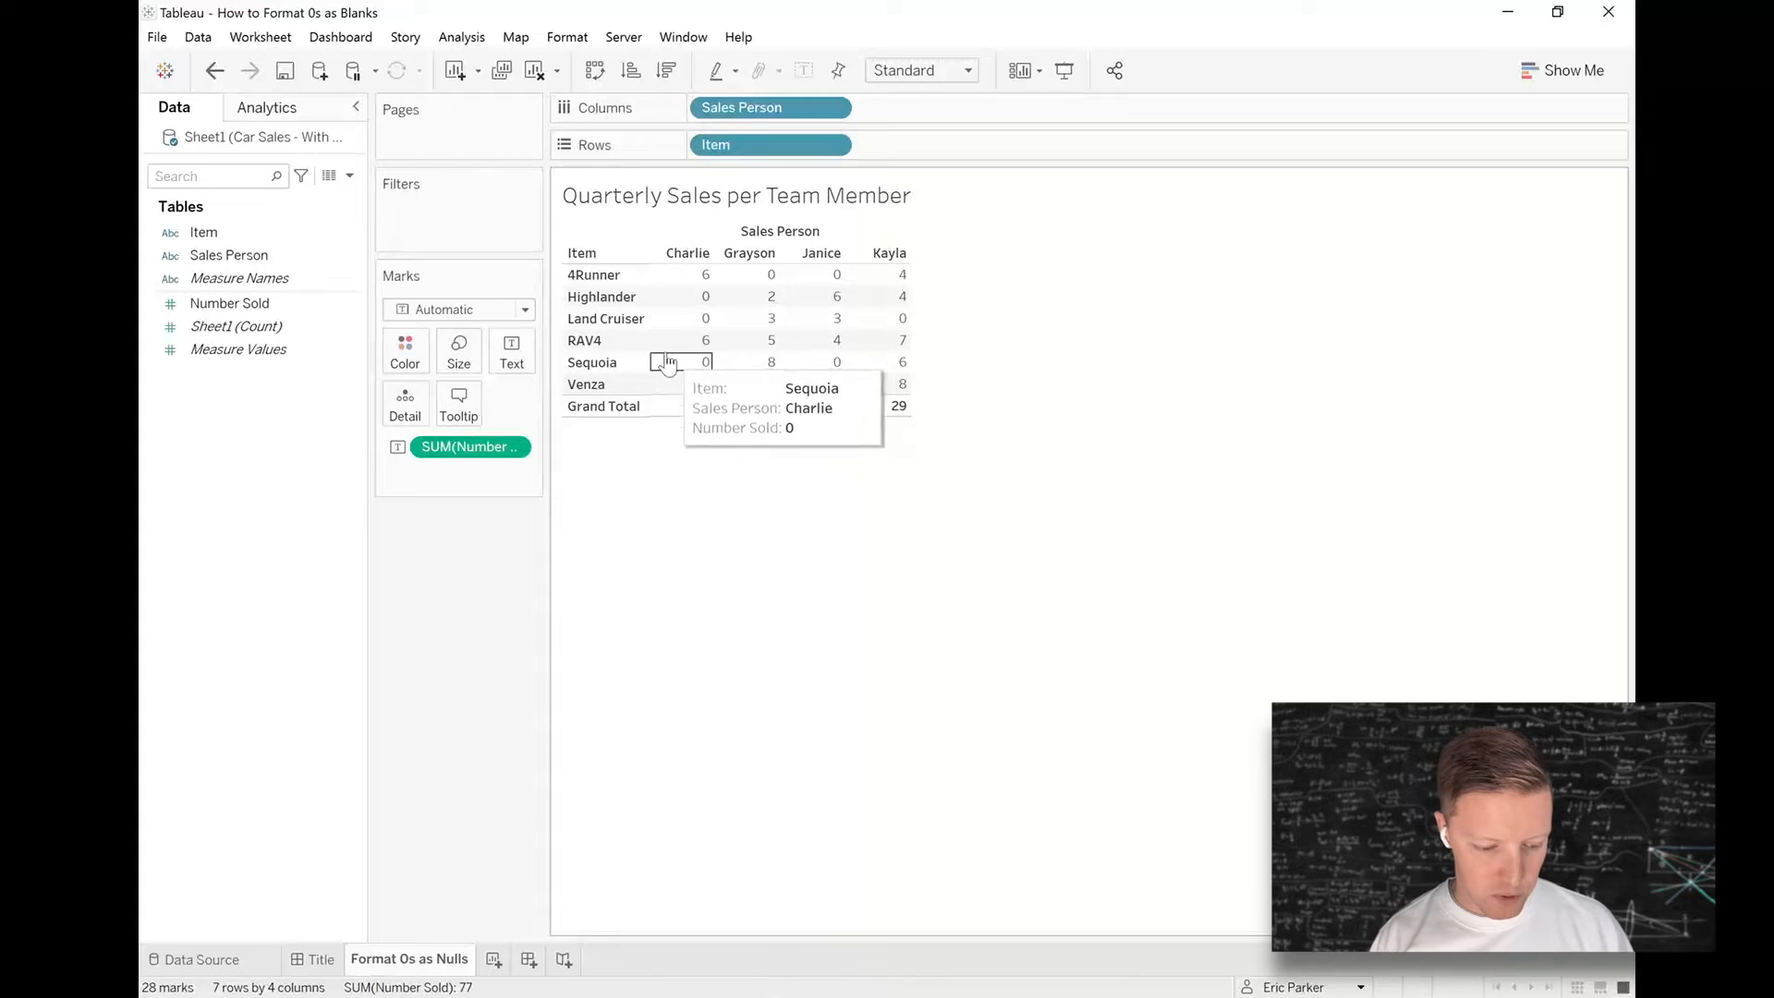
pyautogui.moveTo(678, 318)
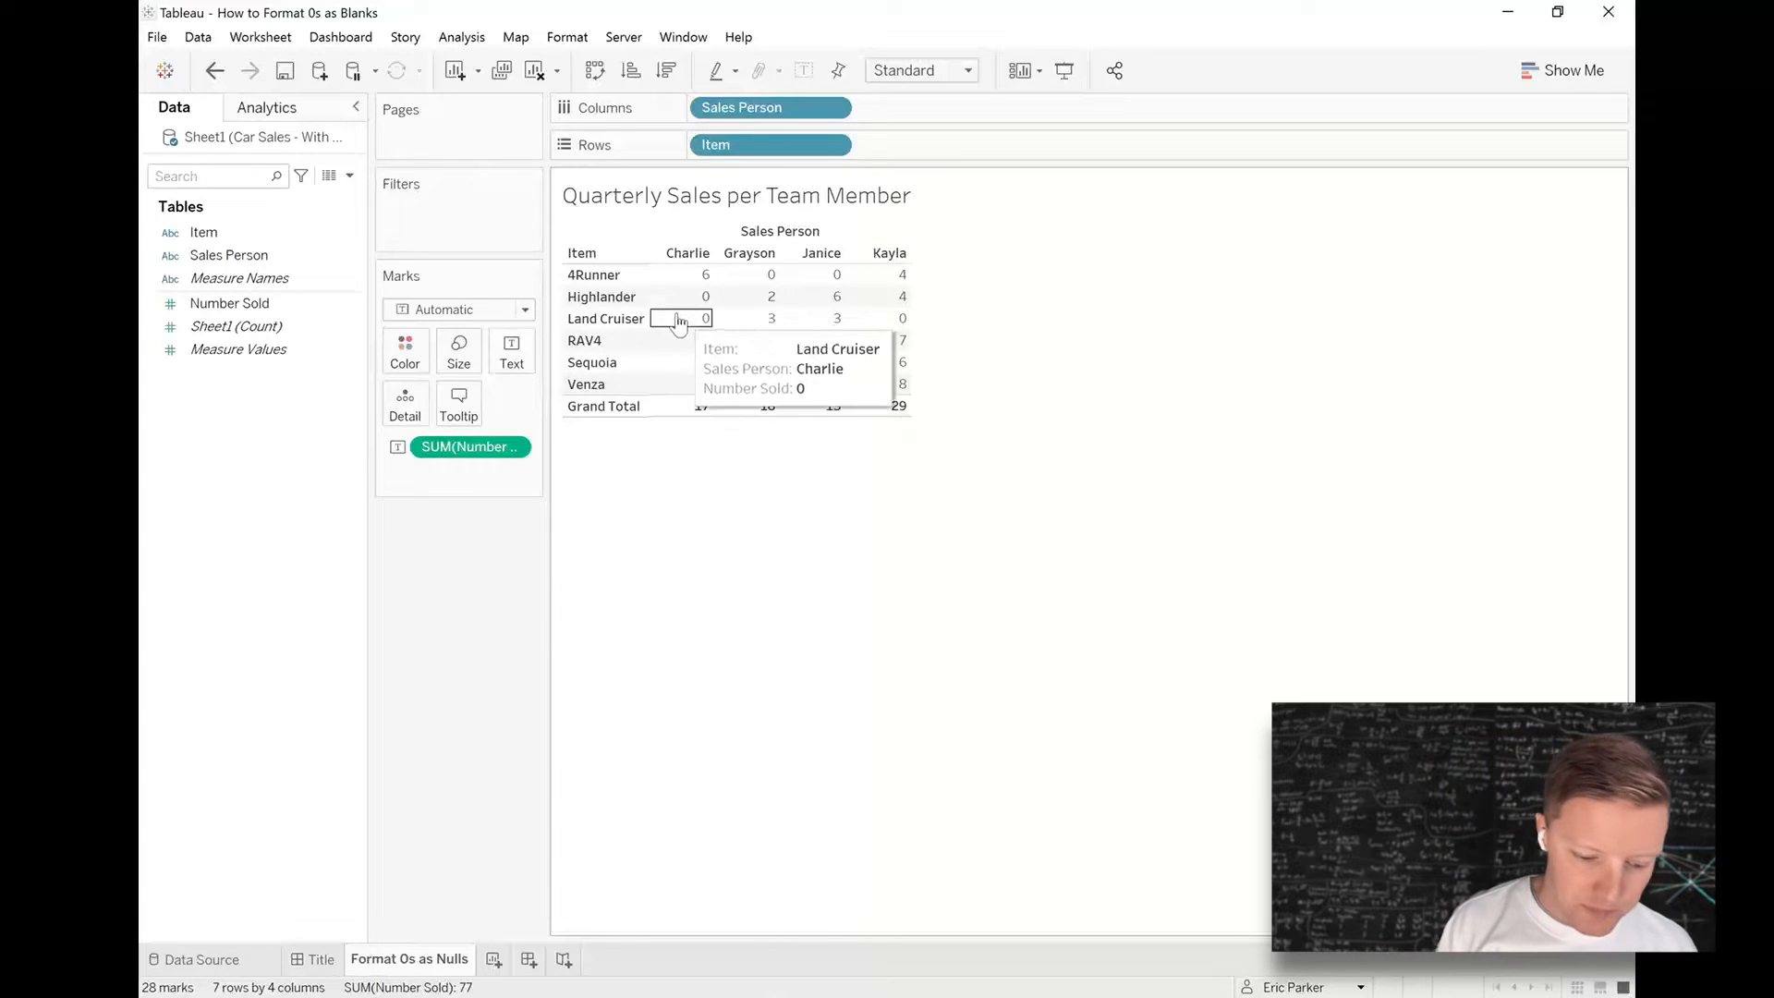
pyautogui.moveTo(1103, 312)
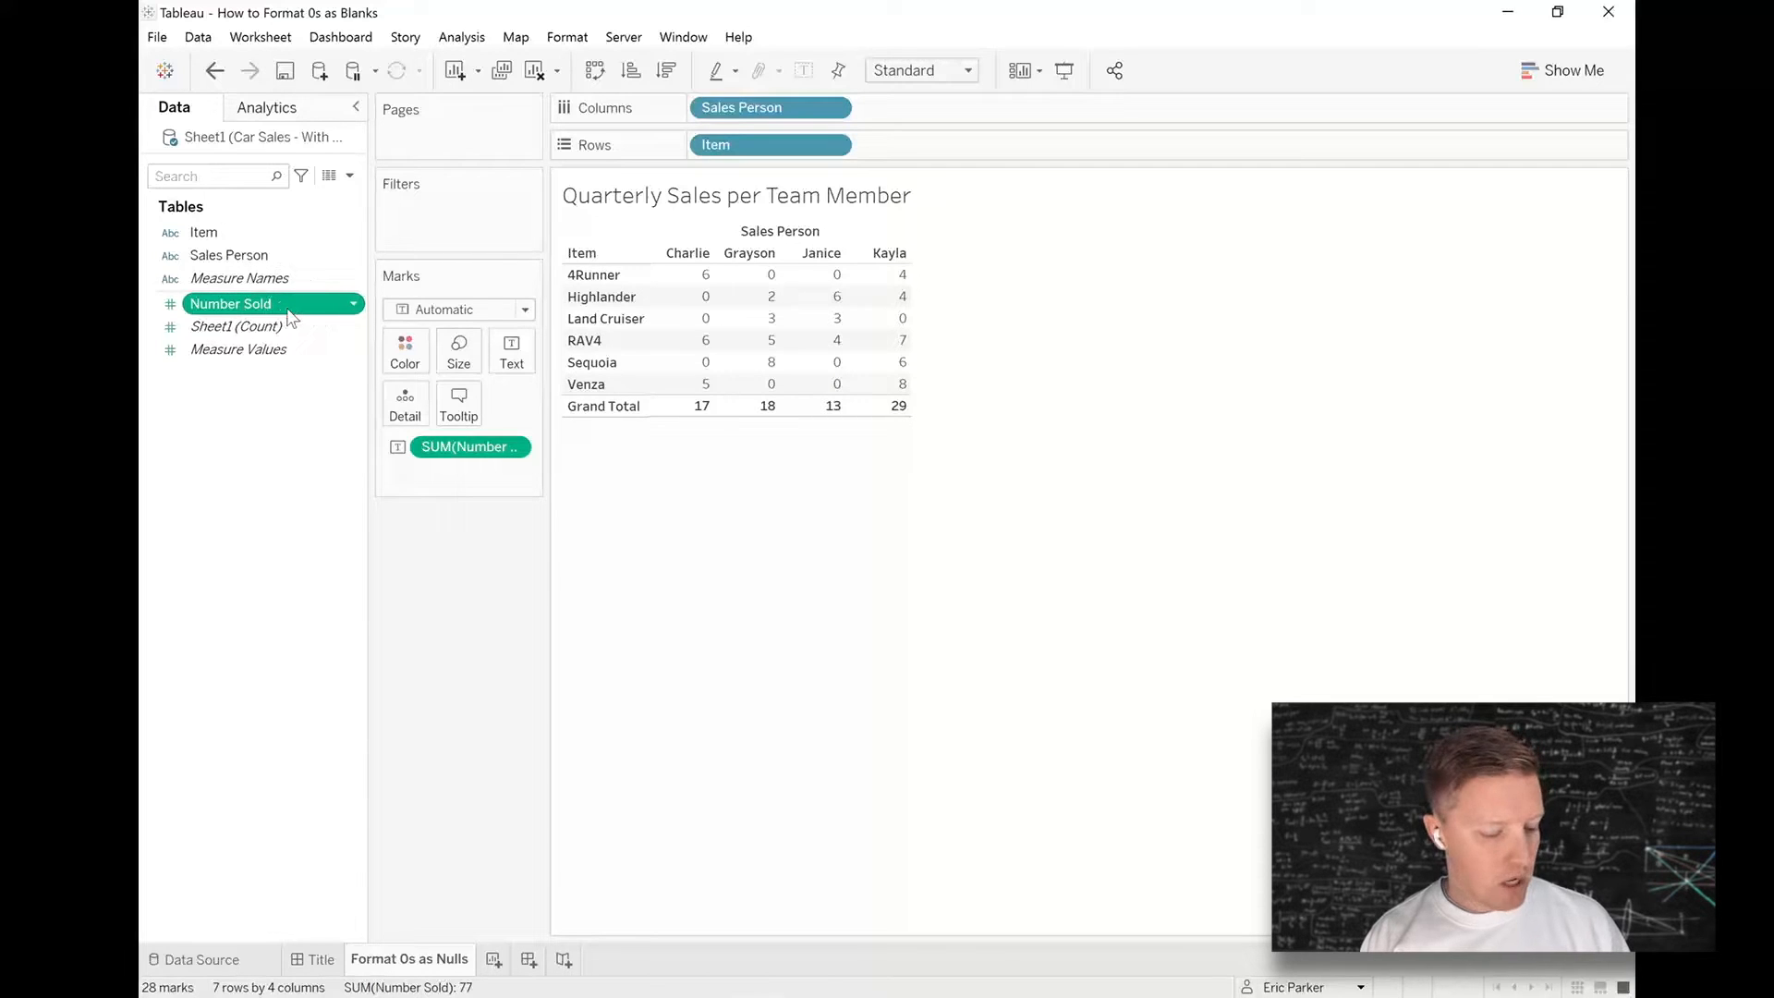
# - Choose Number (Custom) in the default number format for the Number Sold field
pyautogui.rightClick(231, 303)
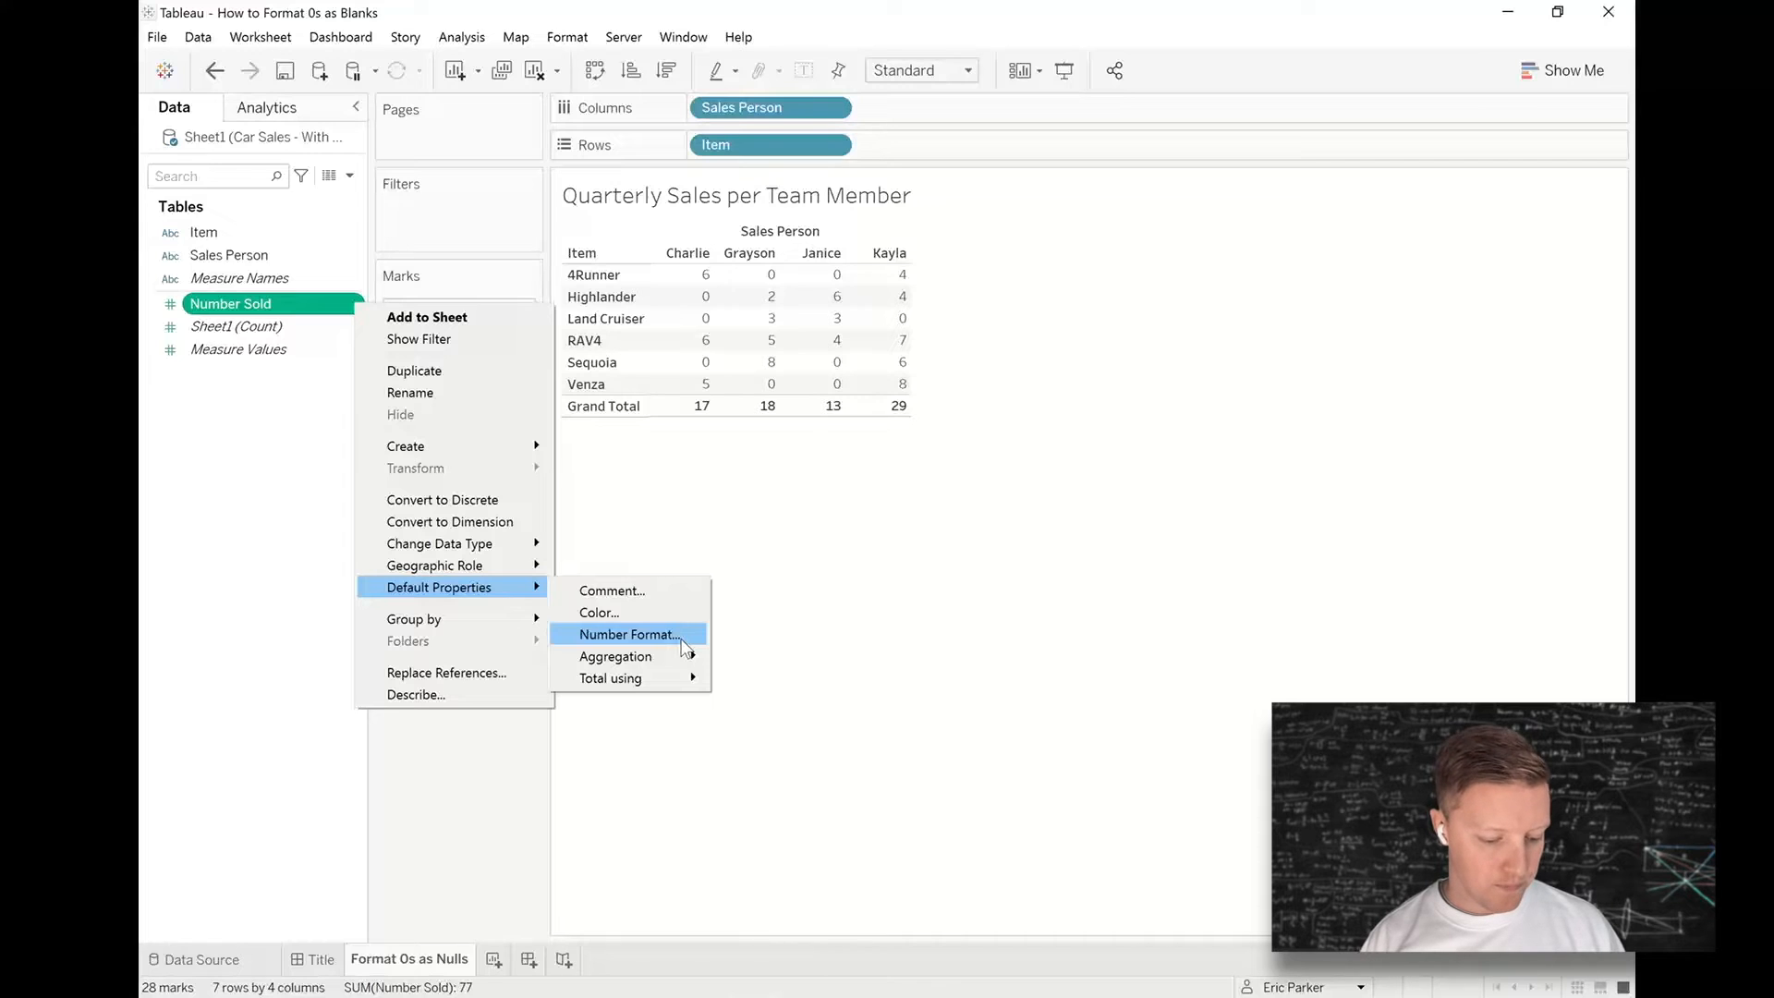
pyautogui.click(630, 634)
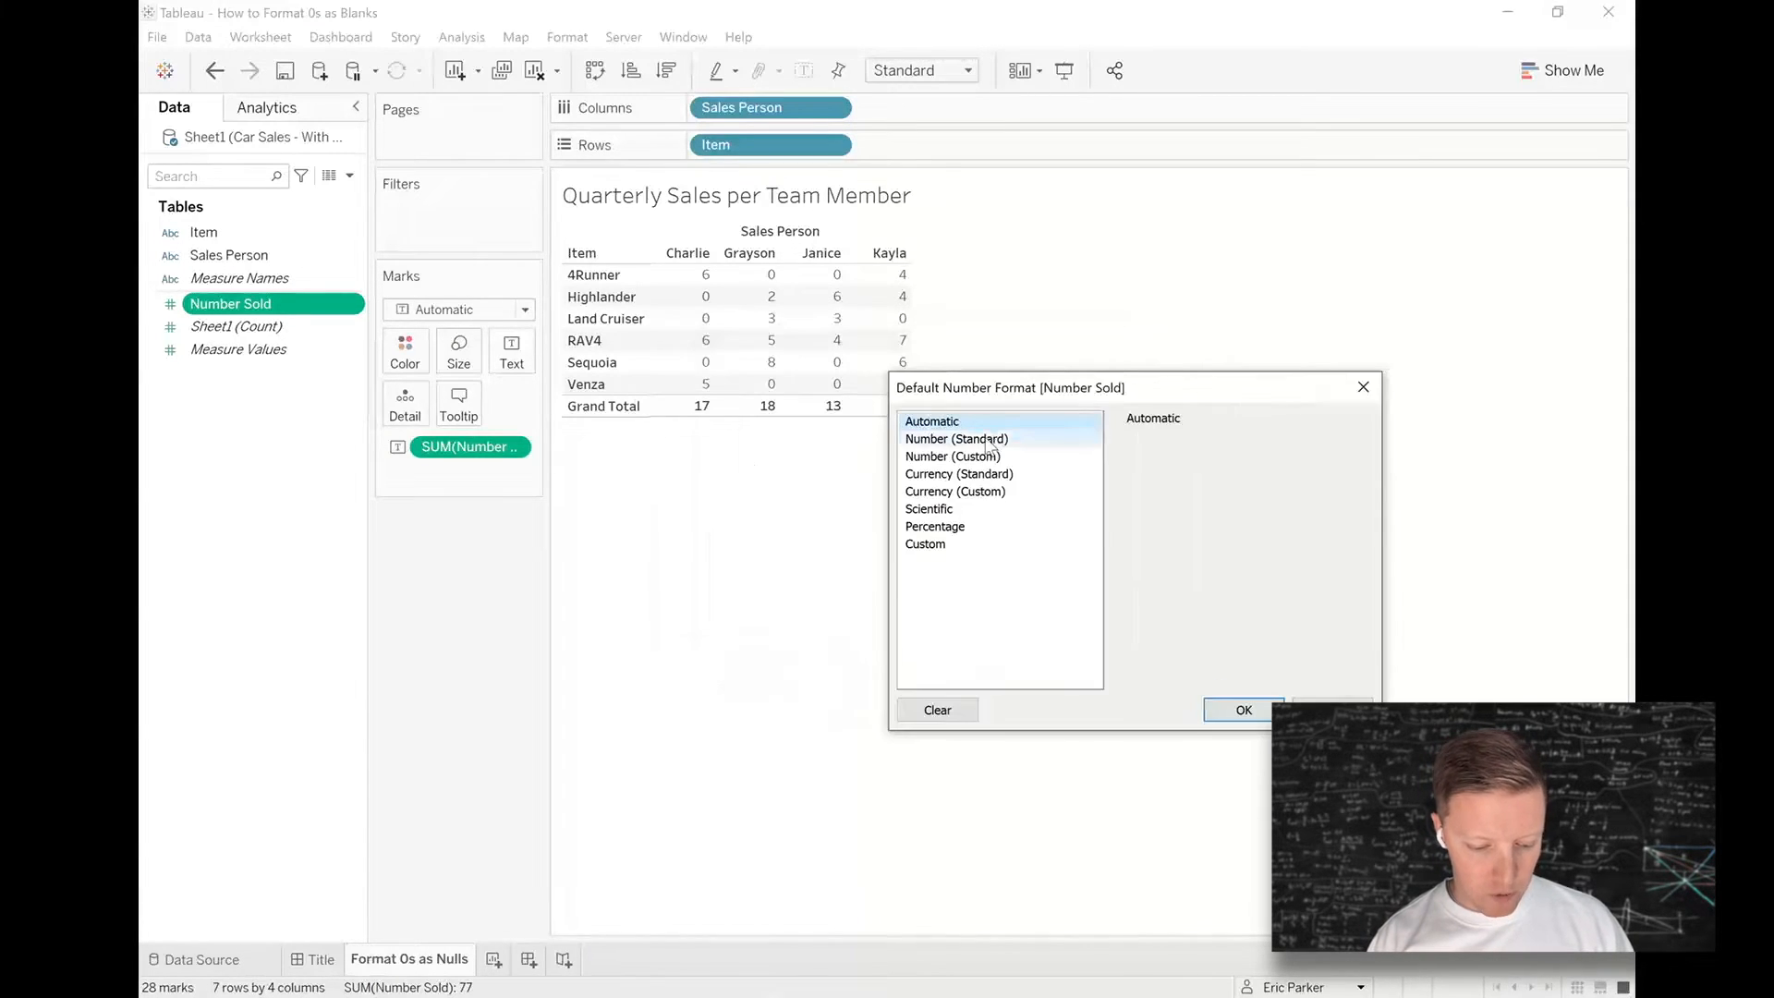
pyautogui.click(953, 456)
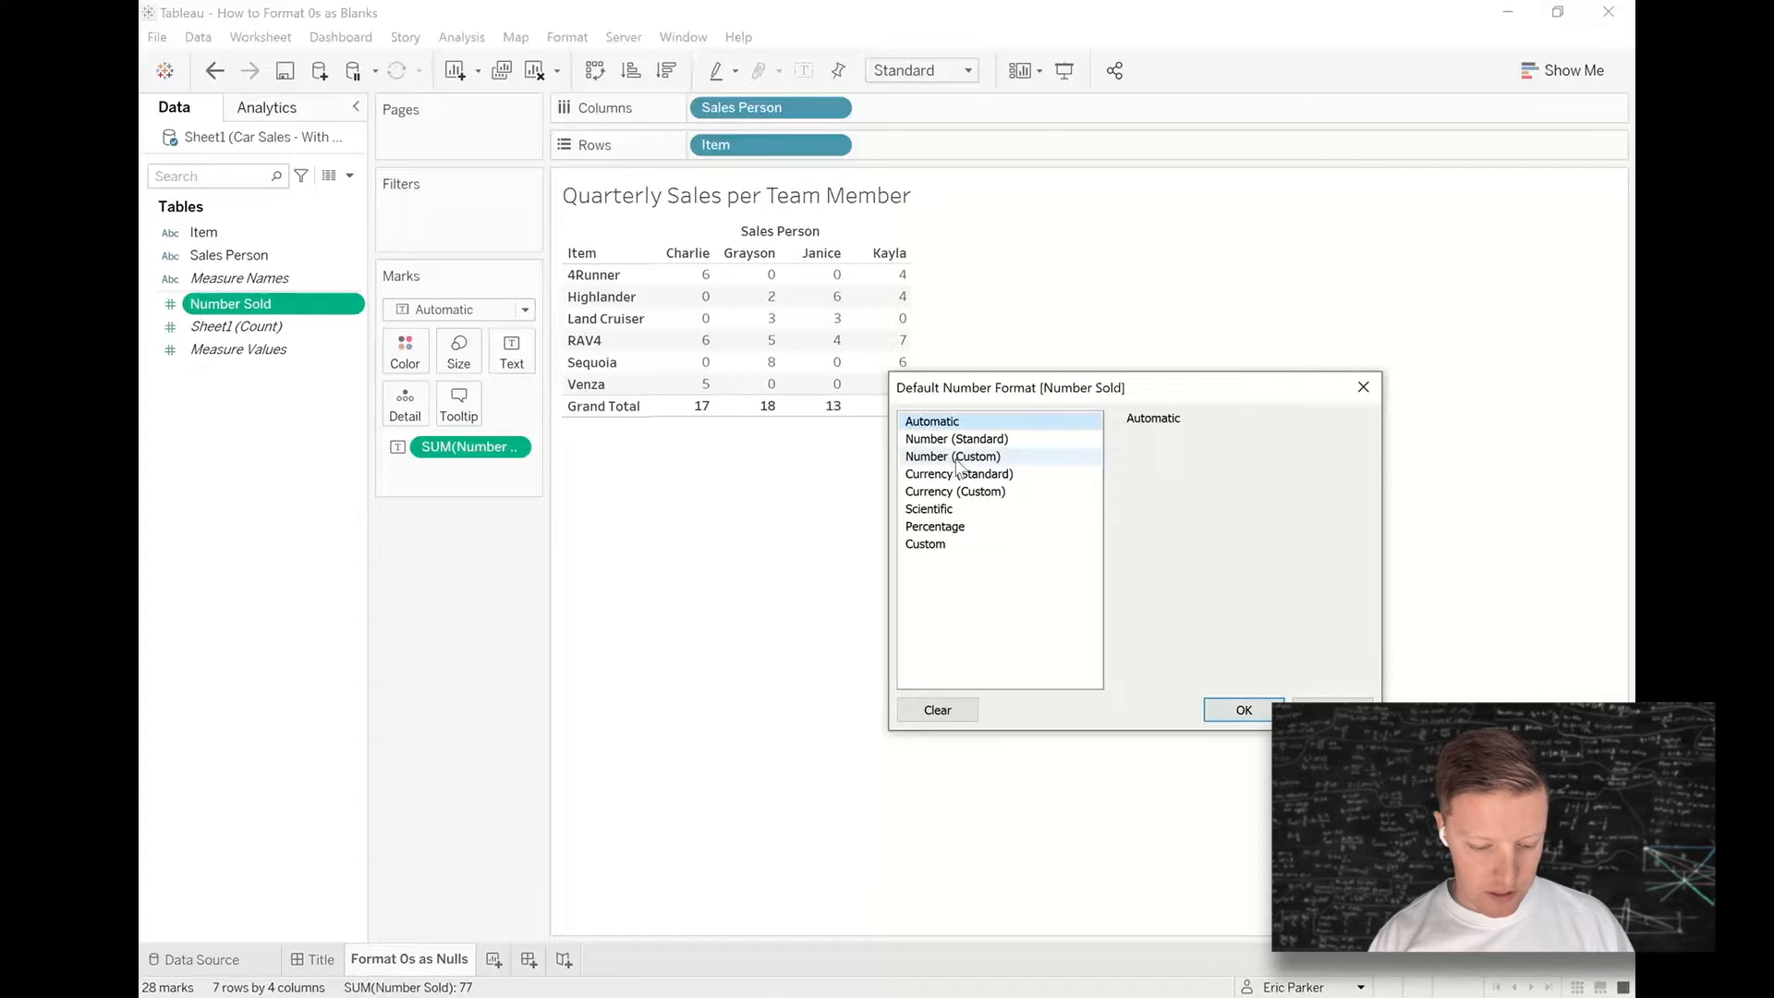
pyautogui.click(954, 456)
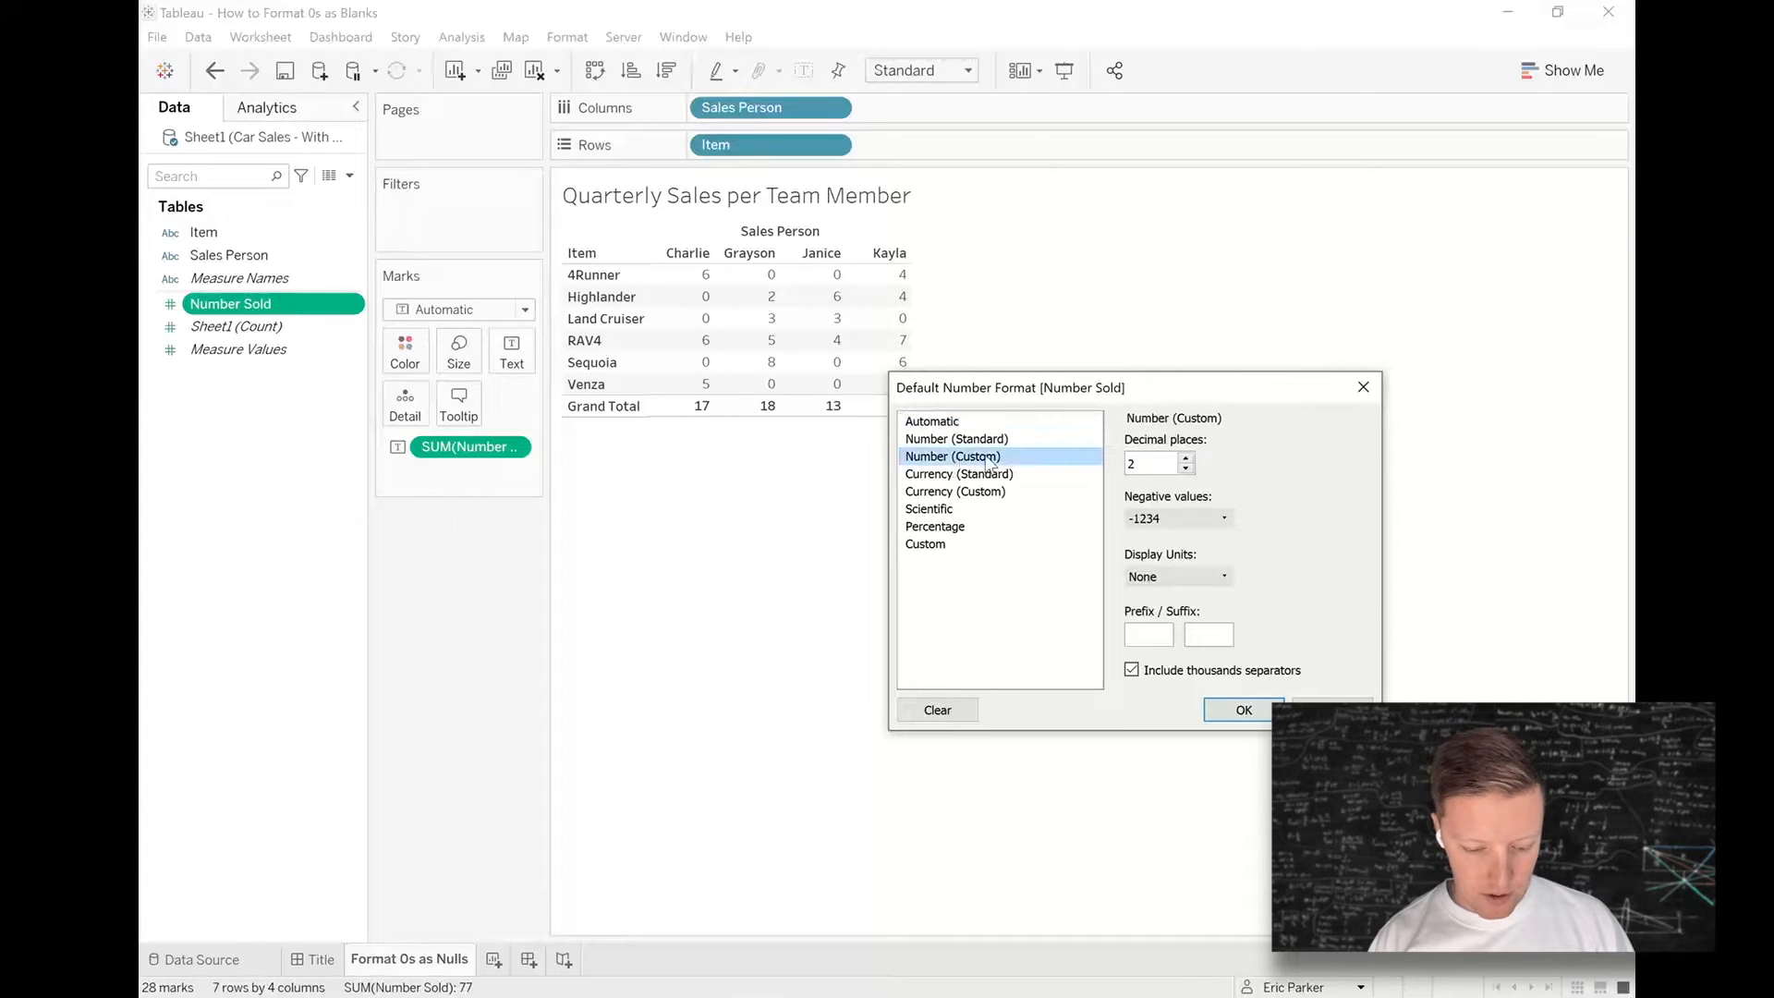
# - Keep display units at None and adjust the decimal places
pyautogui.click(1223, 517)
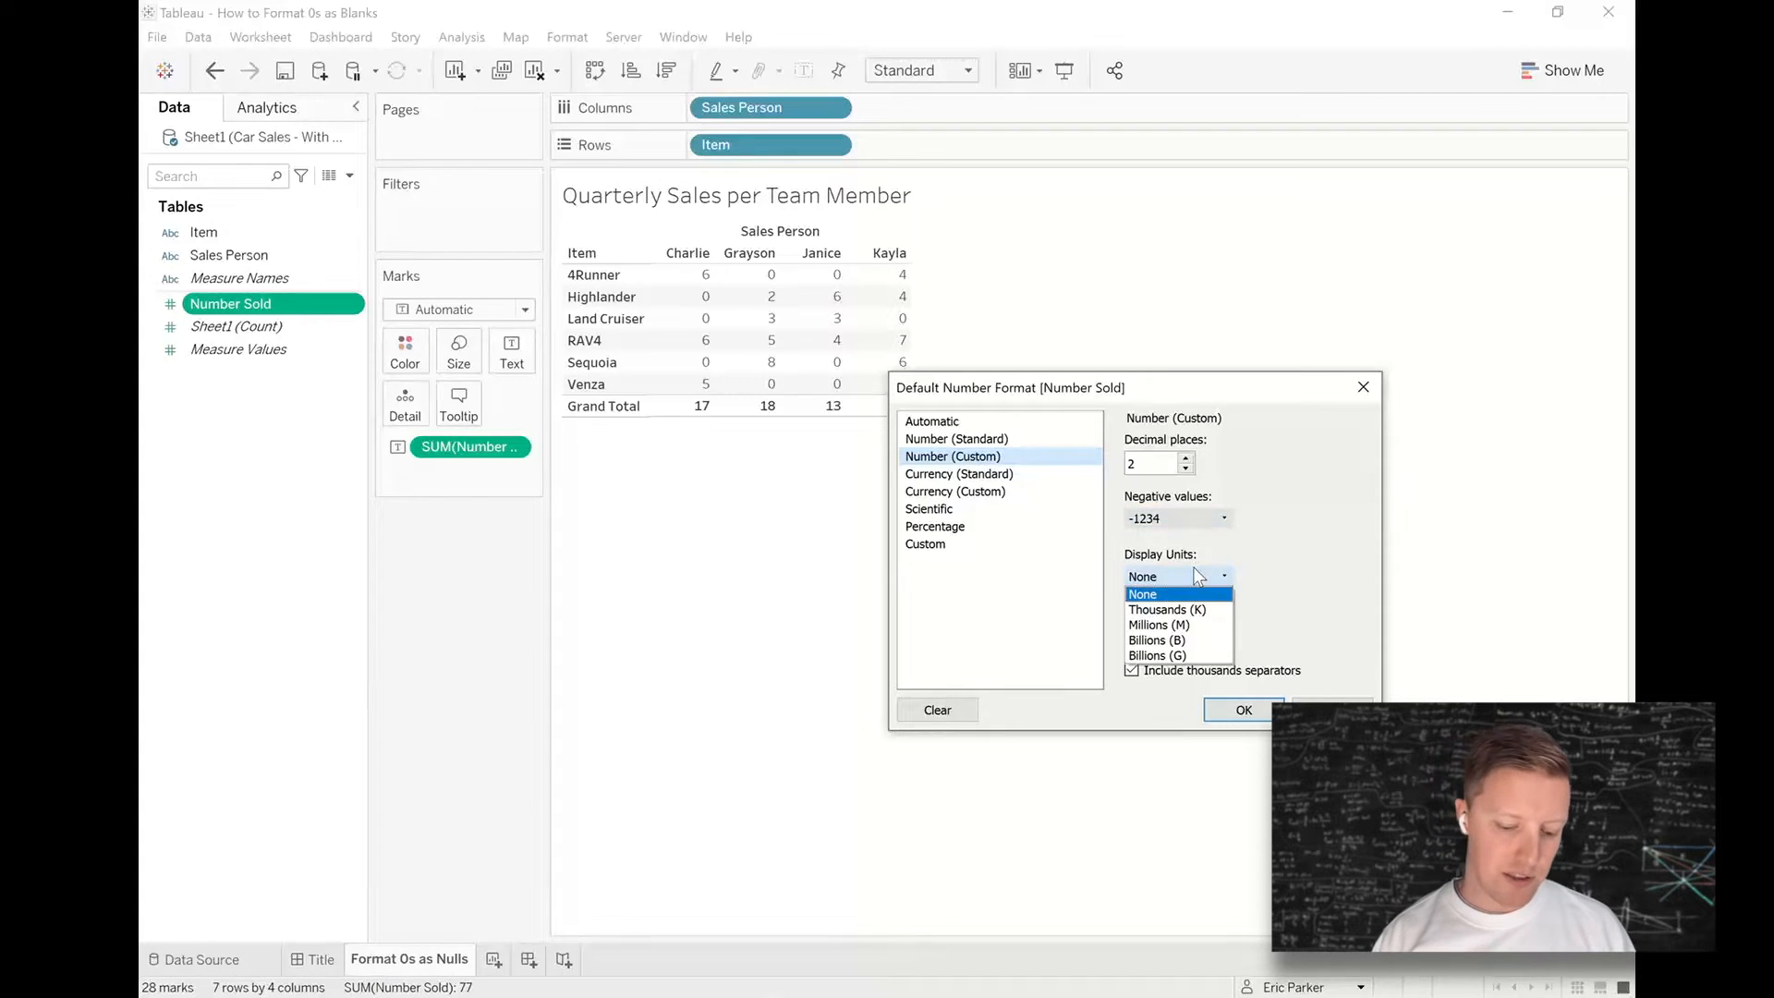
pyautogui.click(1141, 593)
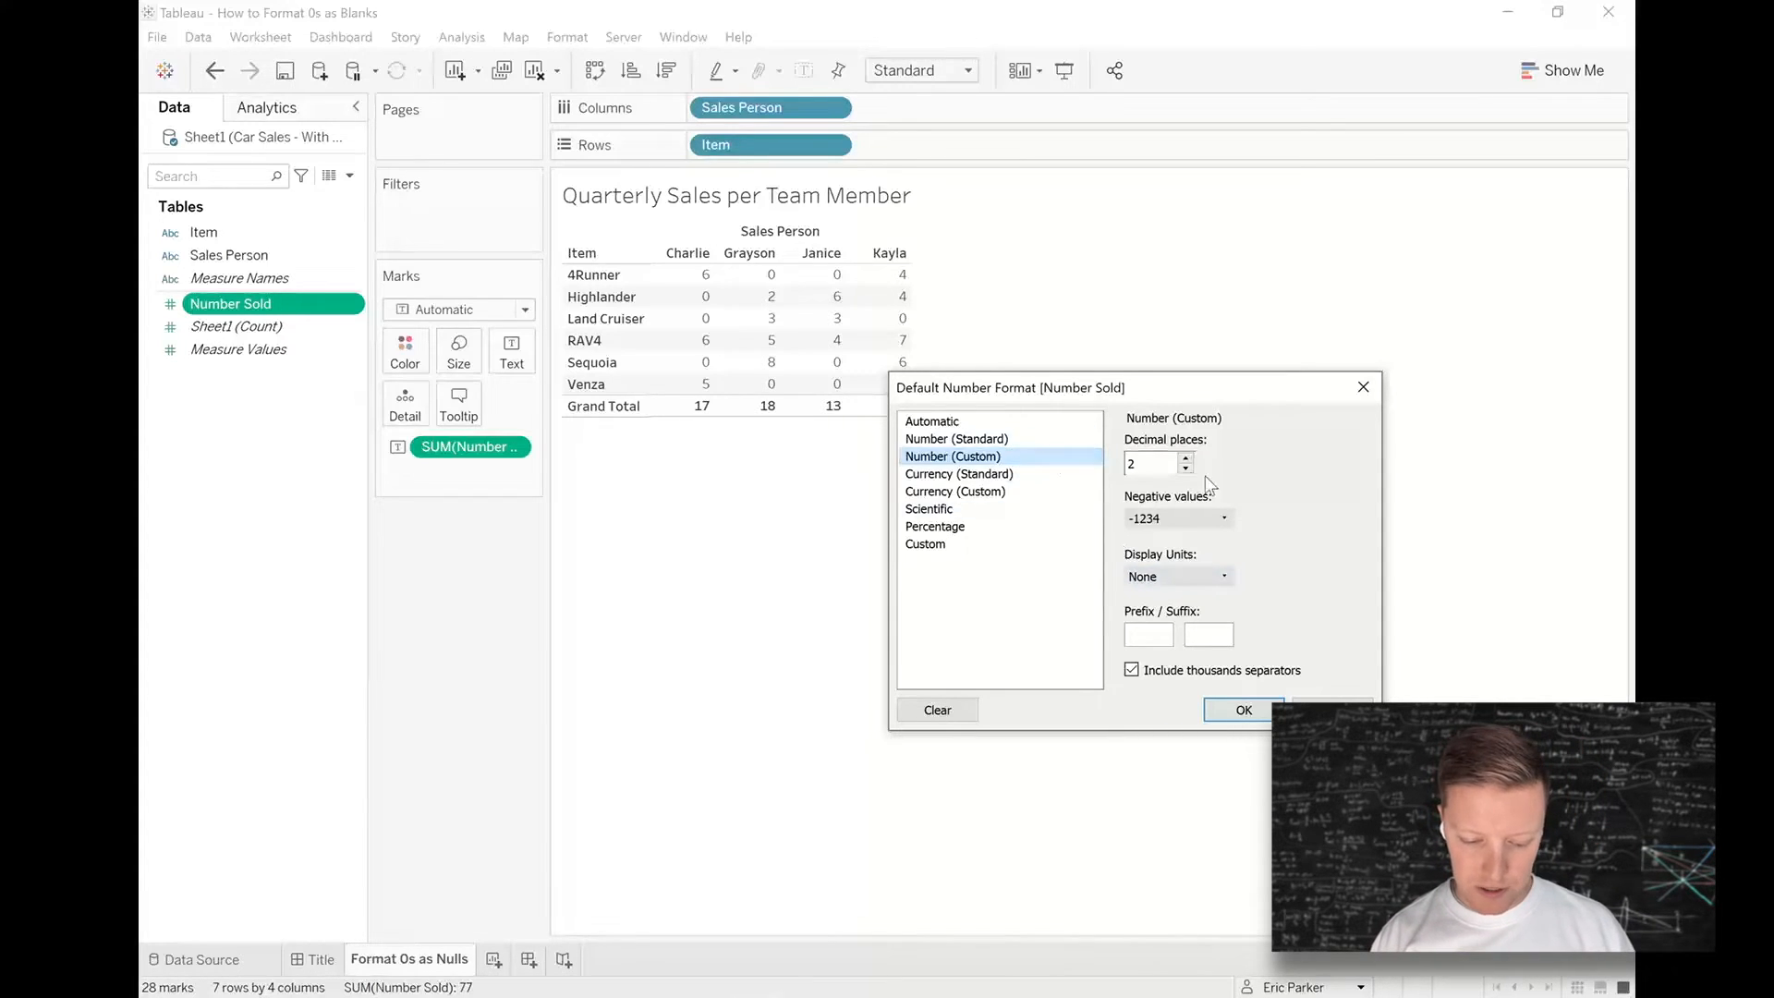
pyautogui.click(1186, 467)
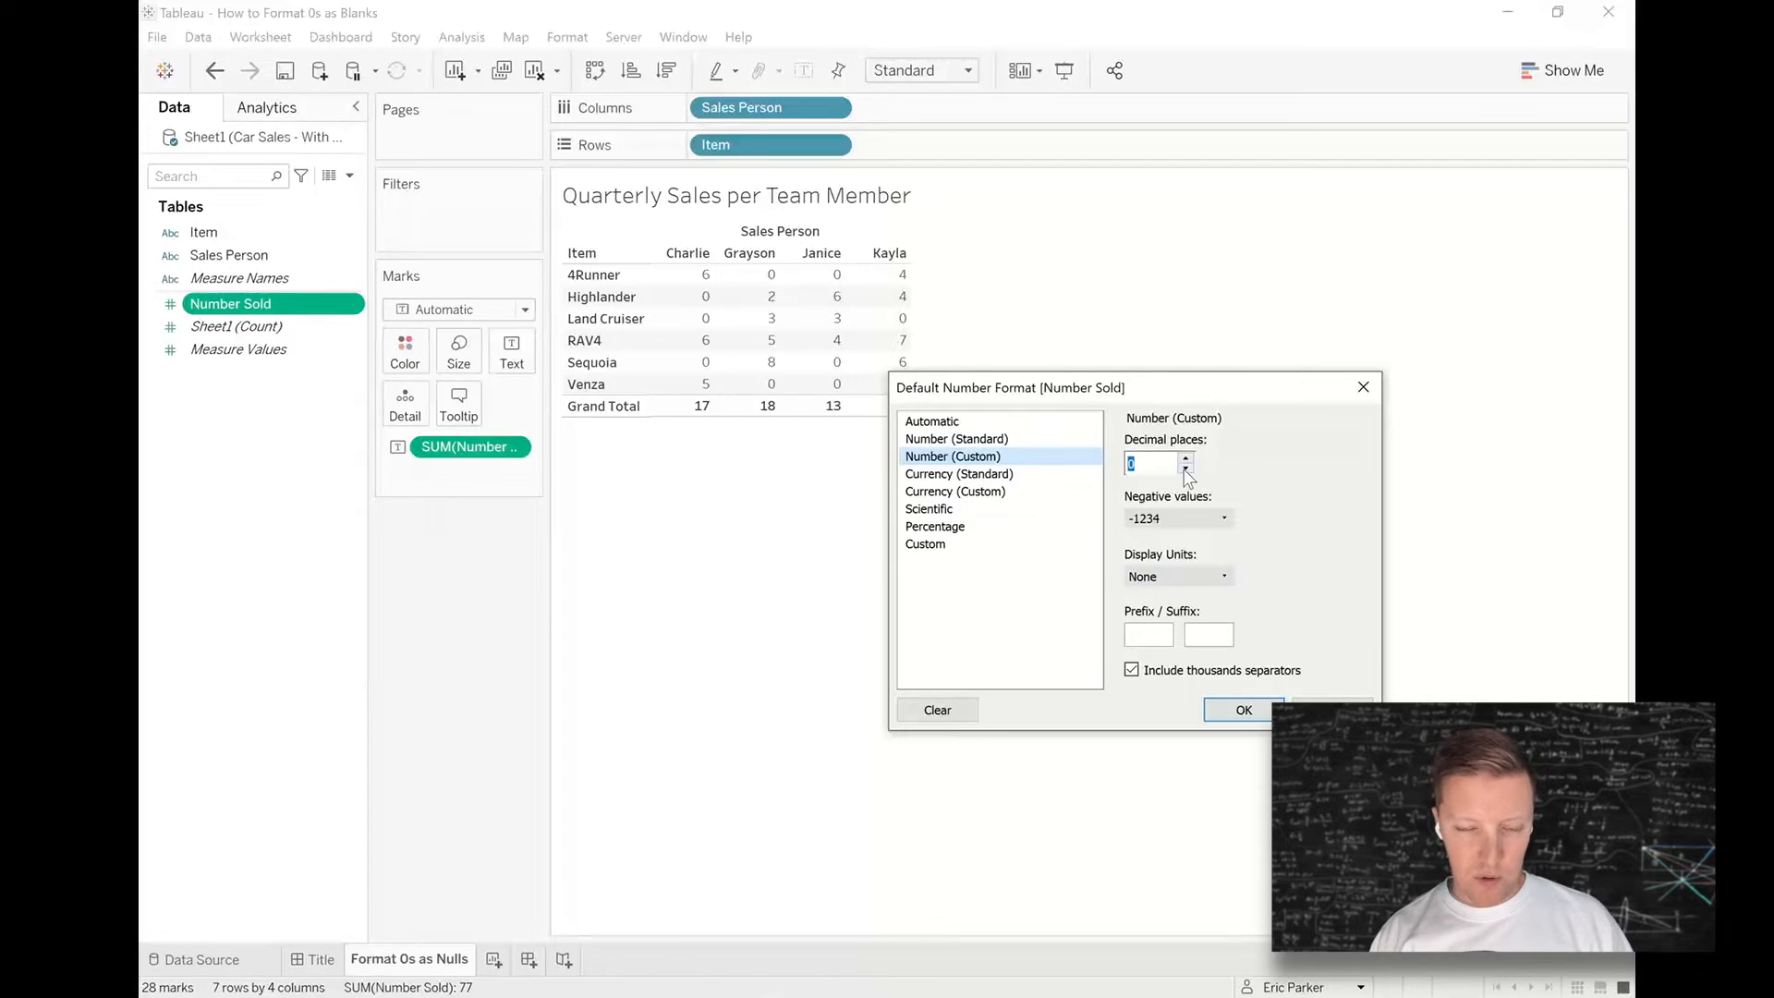
pyautogui.moveTo(1177, 475)
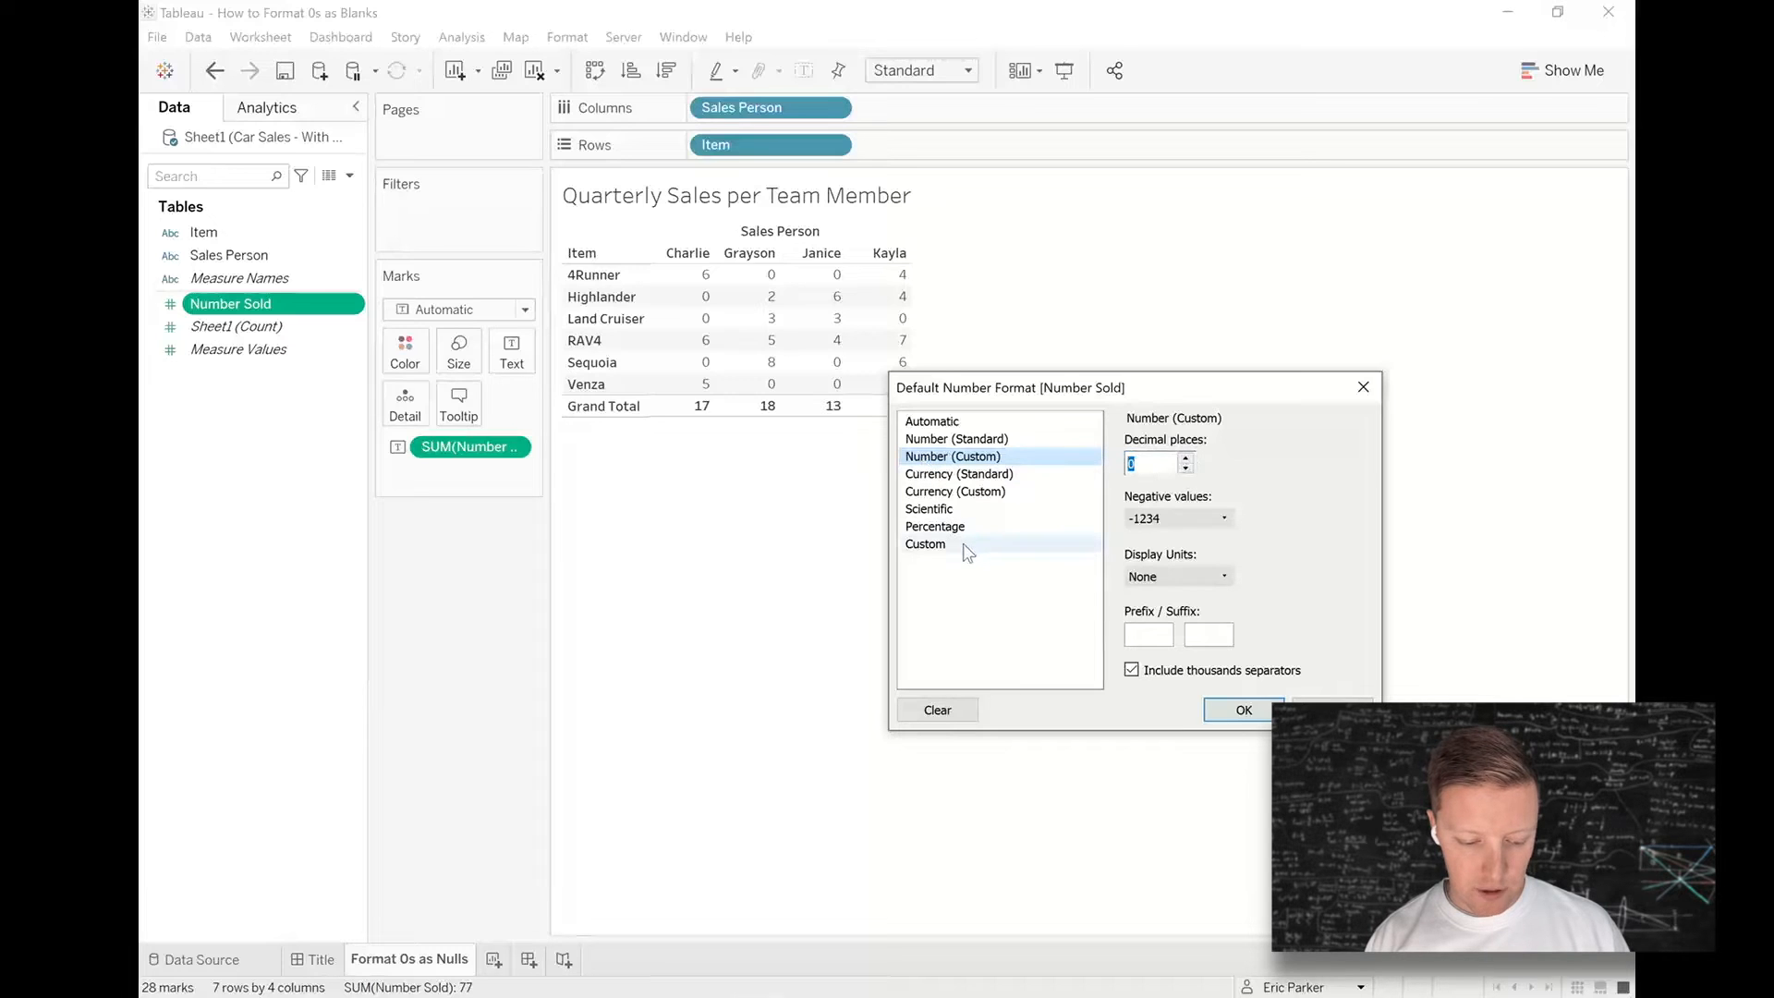
# - Apply the custom format #,##0;-#,##0;"-" so zeros display as dashes
pyautogui.click(926, 543)
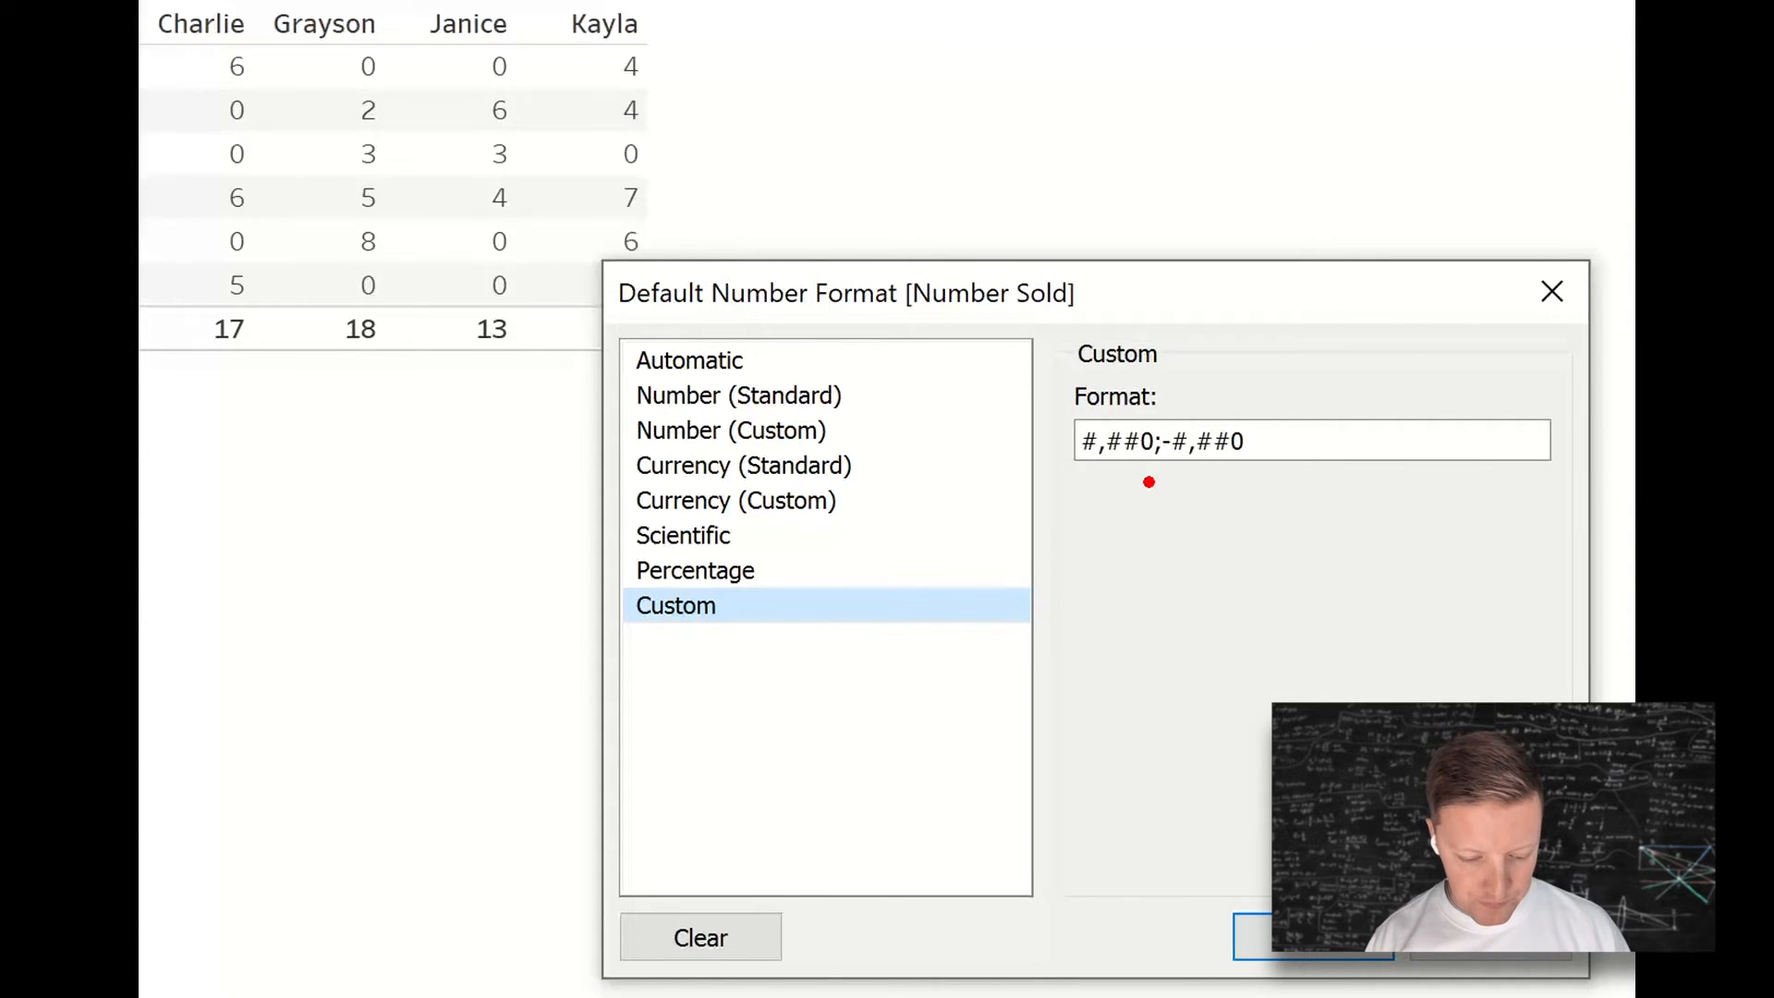
pyautogui.moveTo(1071, 536)
pyautogui.write(';"')
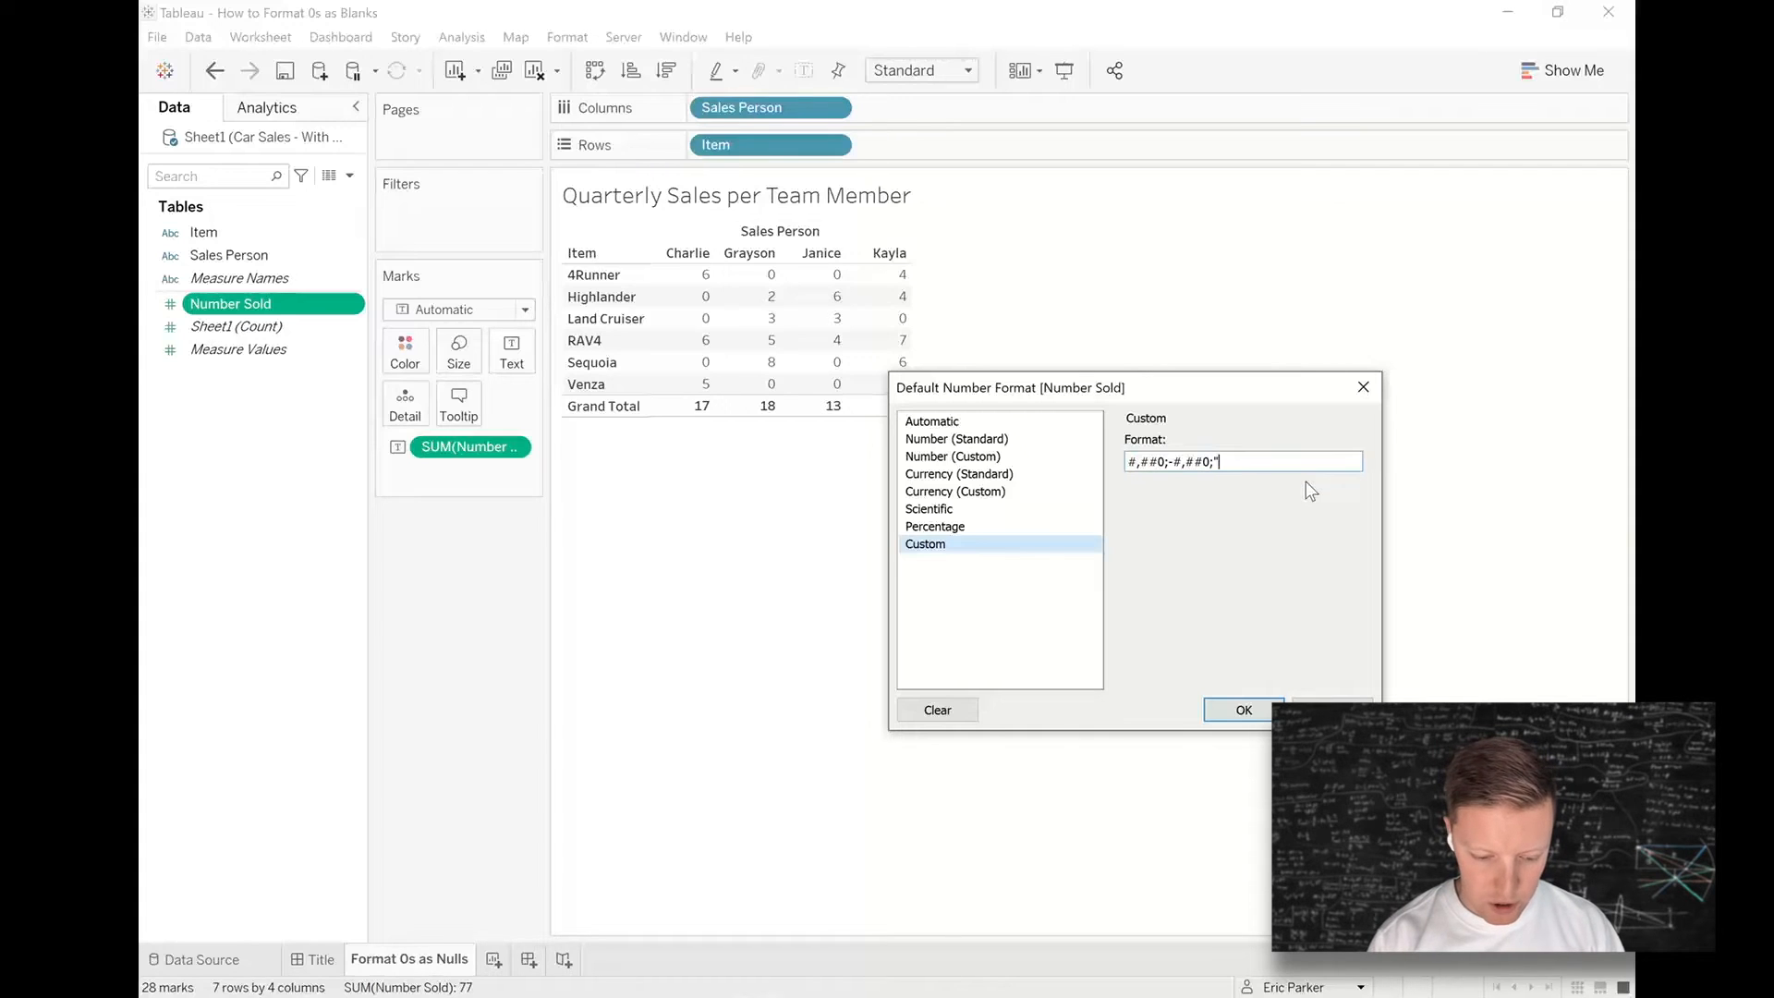
pyautogui.write('-"')
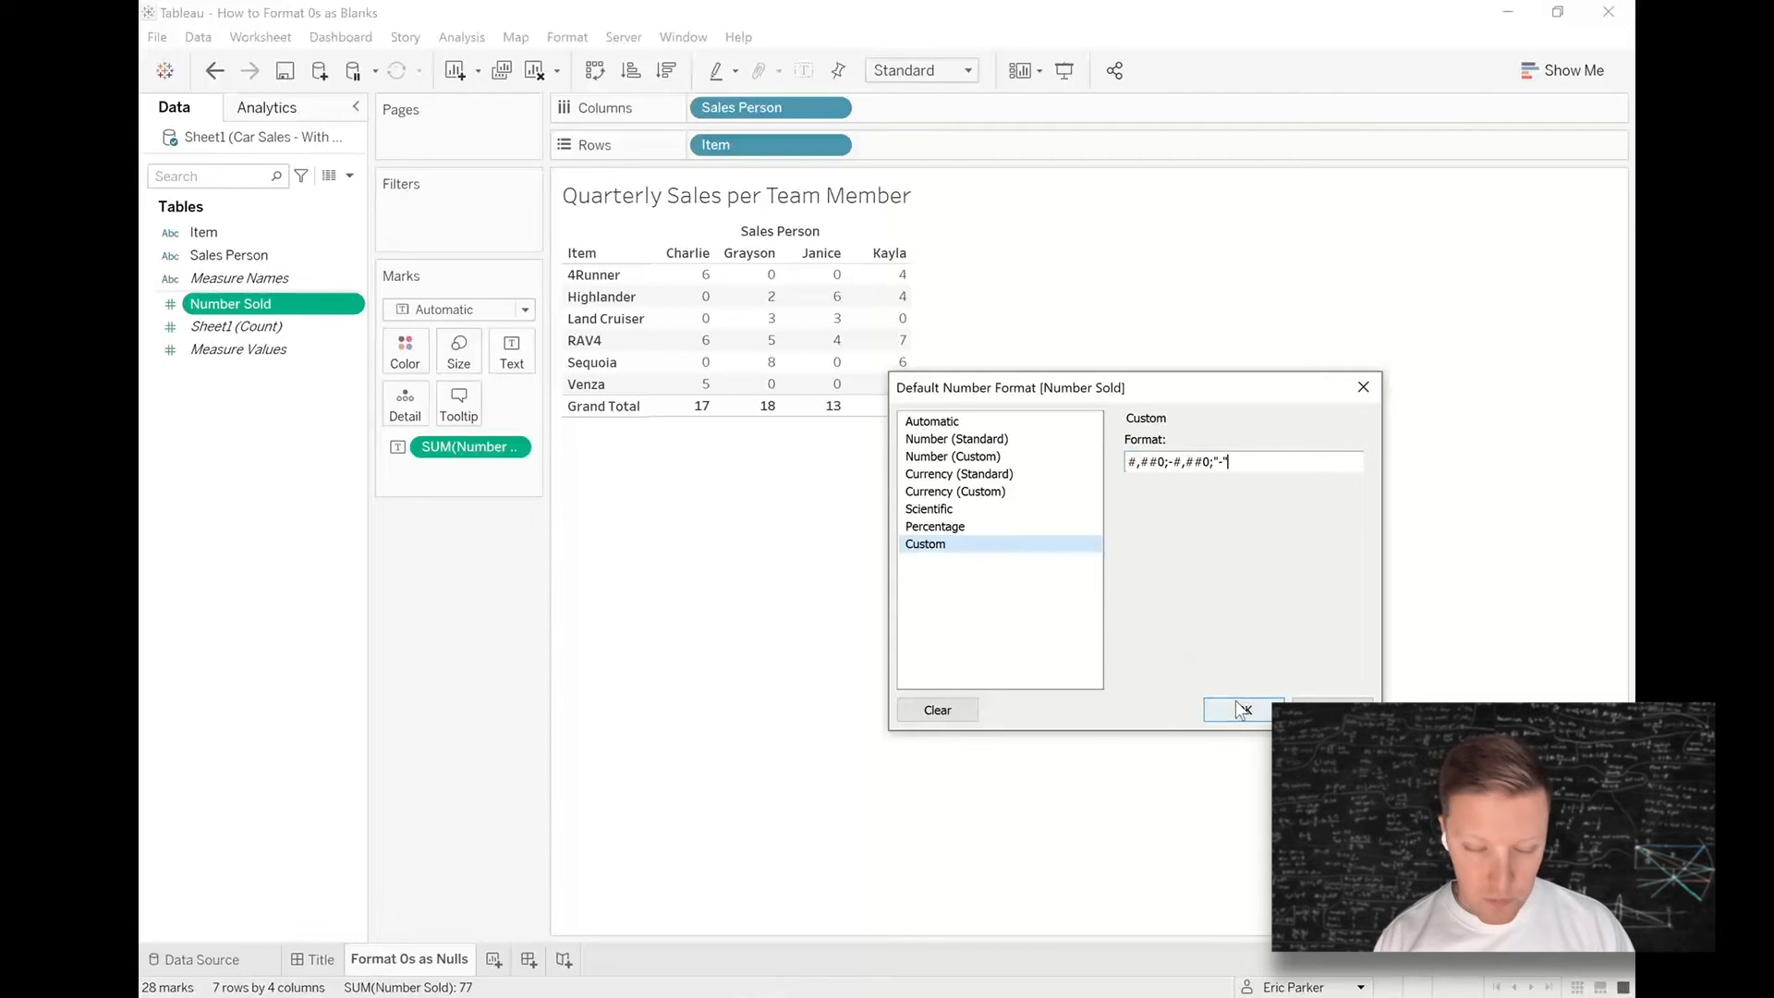
pyautogui.click(1242, 709)
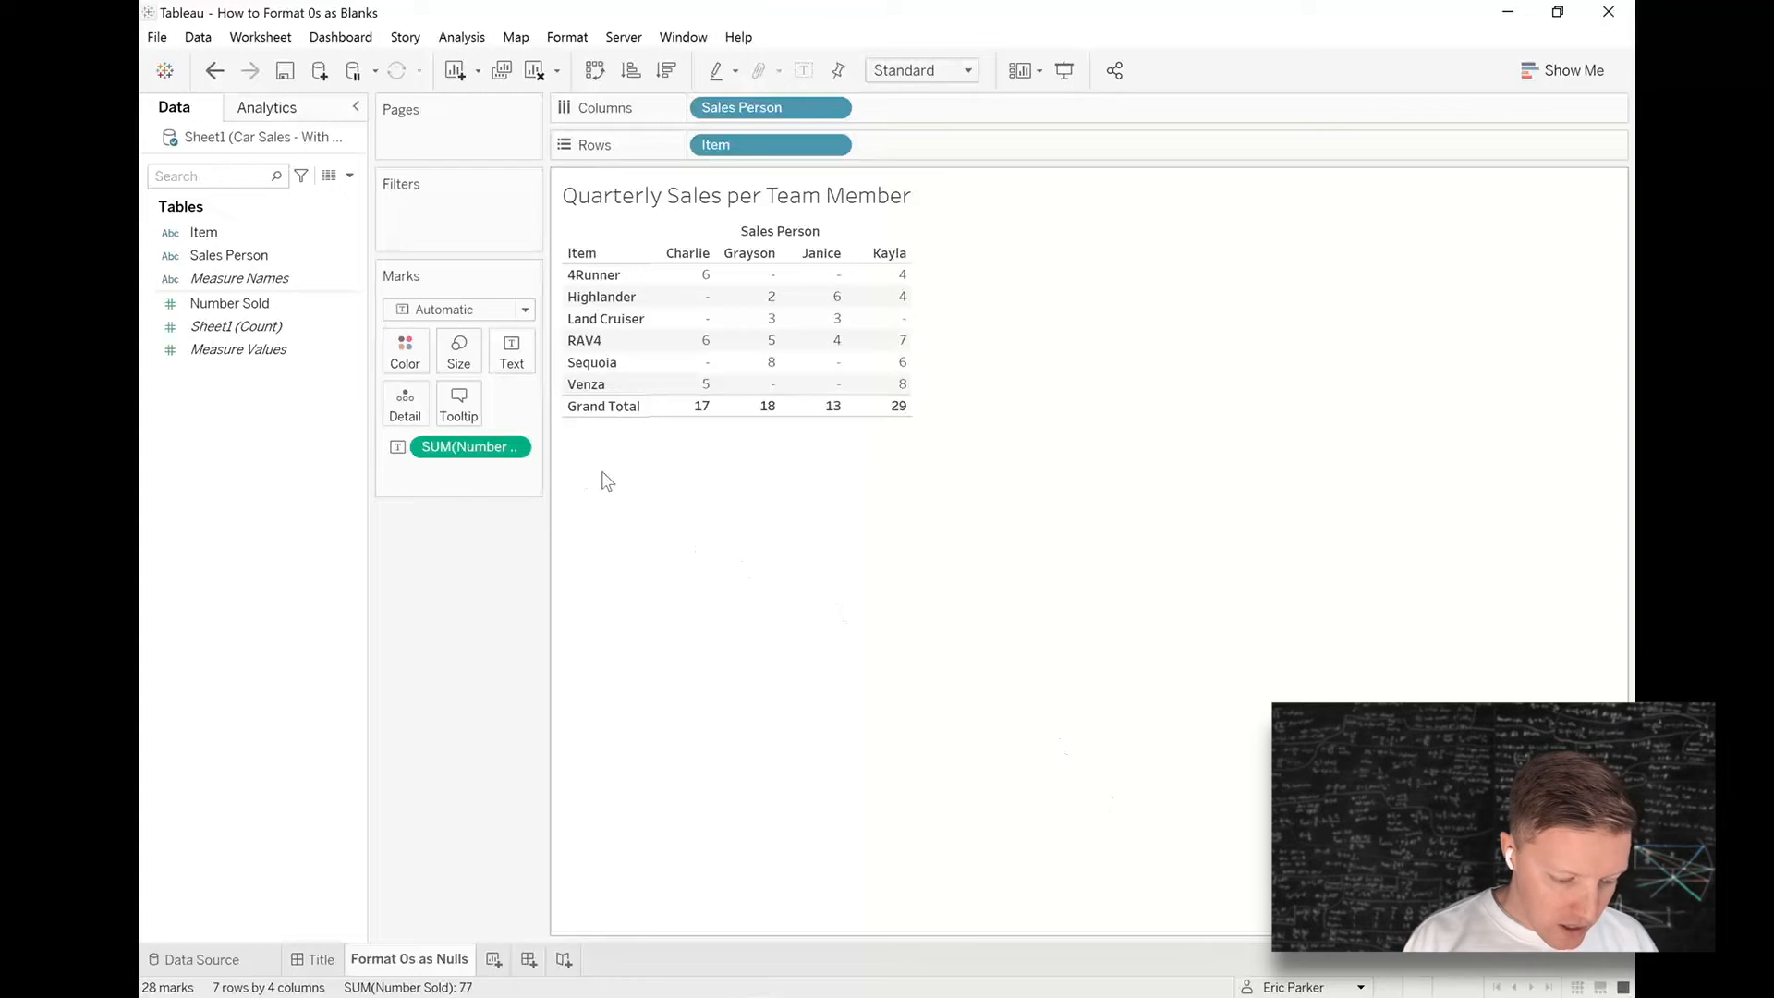
# - Apply a custom format whose zero section is a space so zero cells appear blank
pyautogui.rightClick(229, 303)
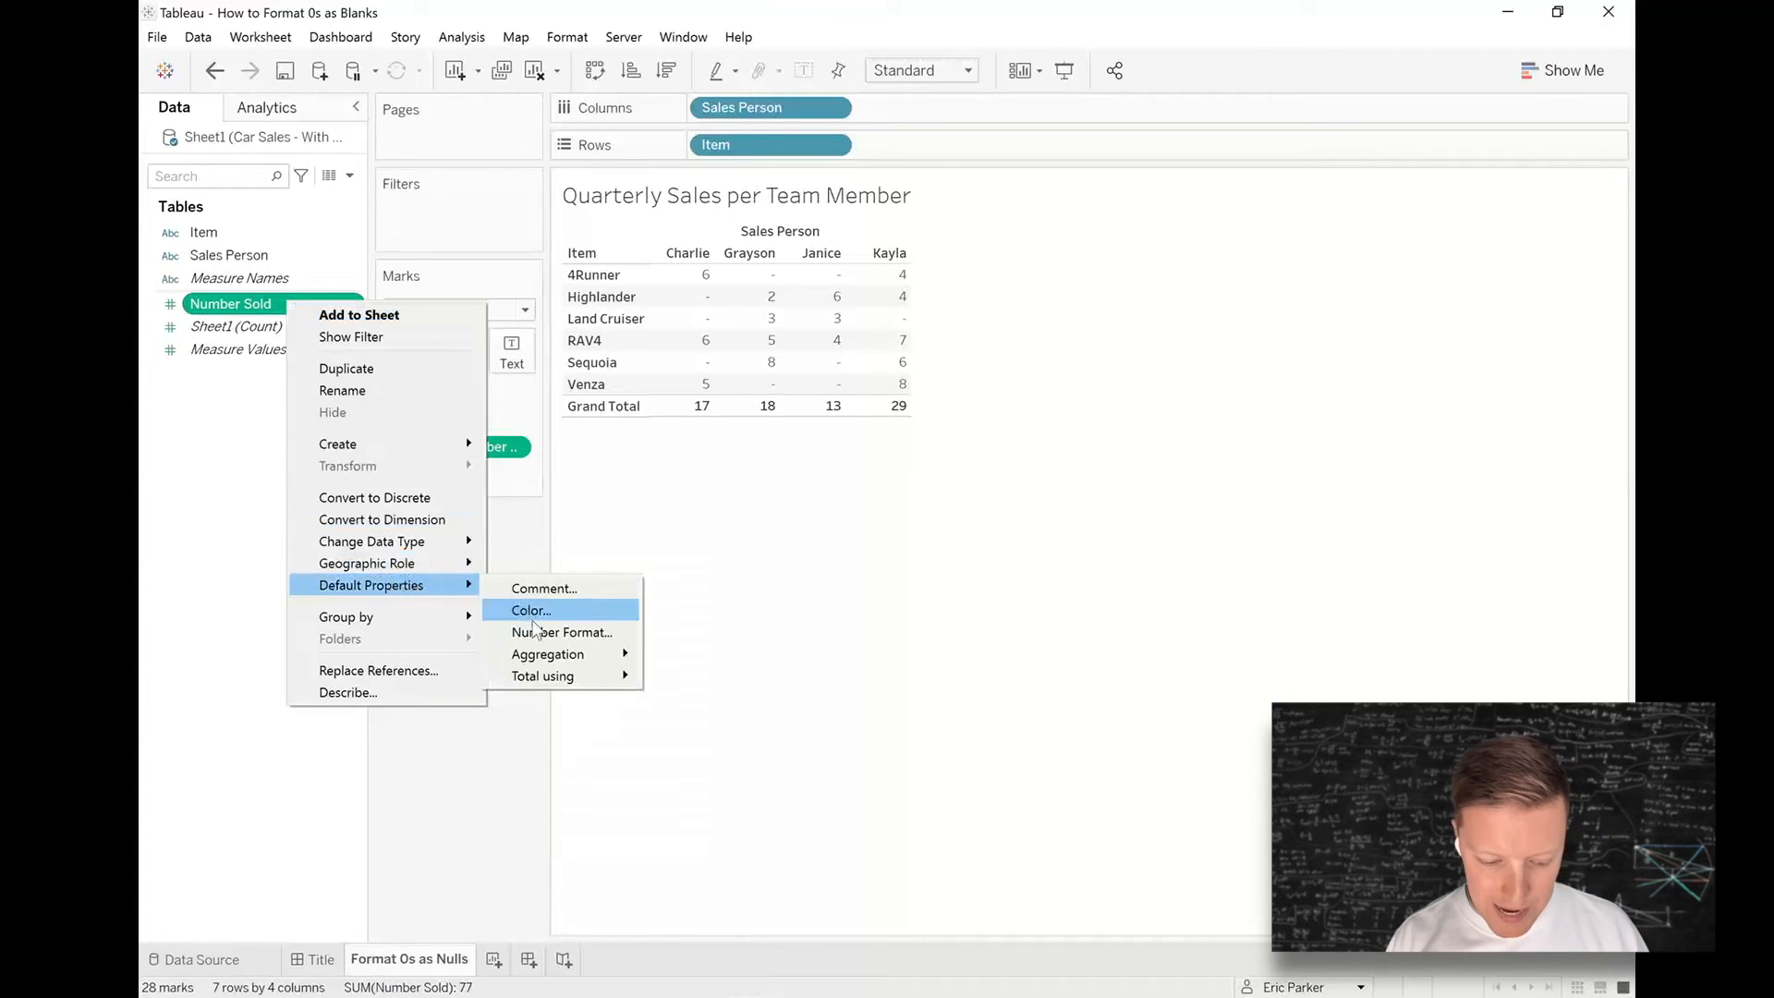
pyautogui.click(561, 632)
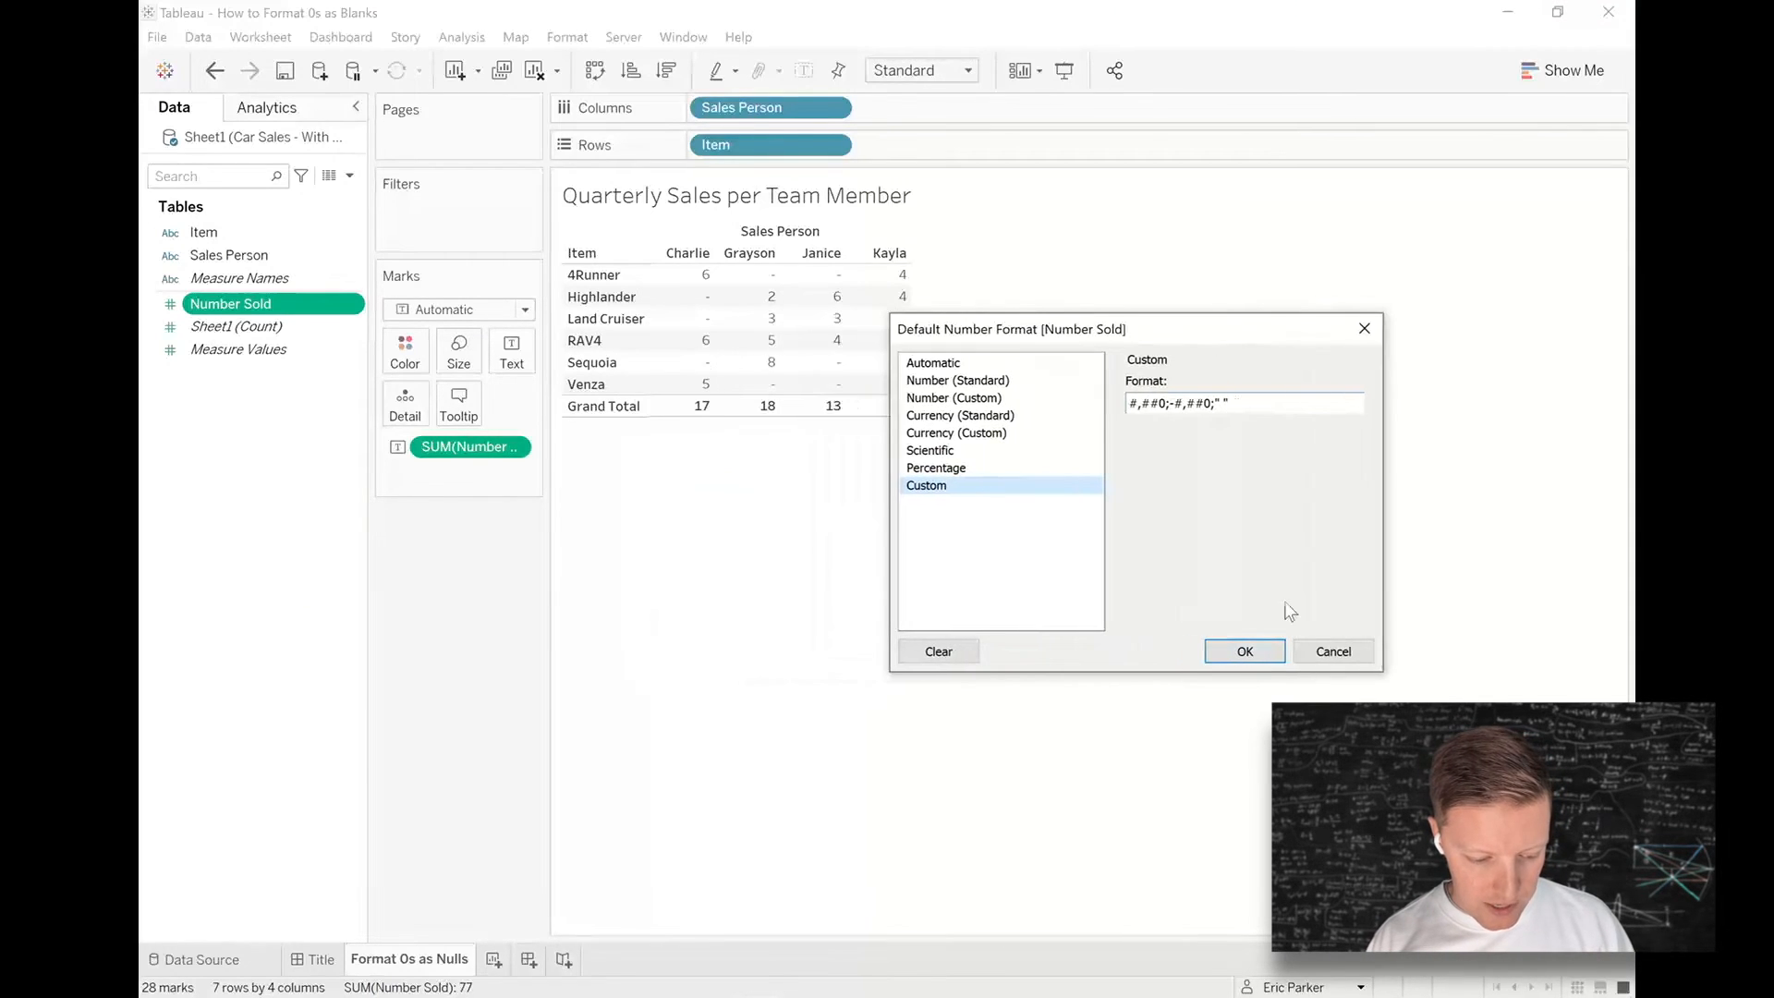
pyautogui.click(1243, 650)
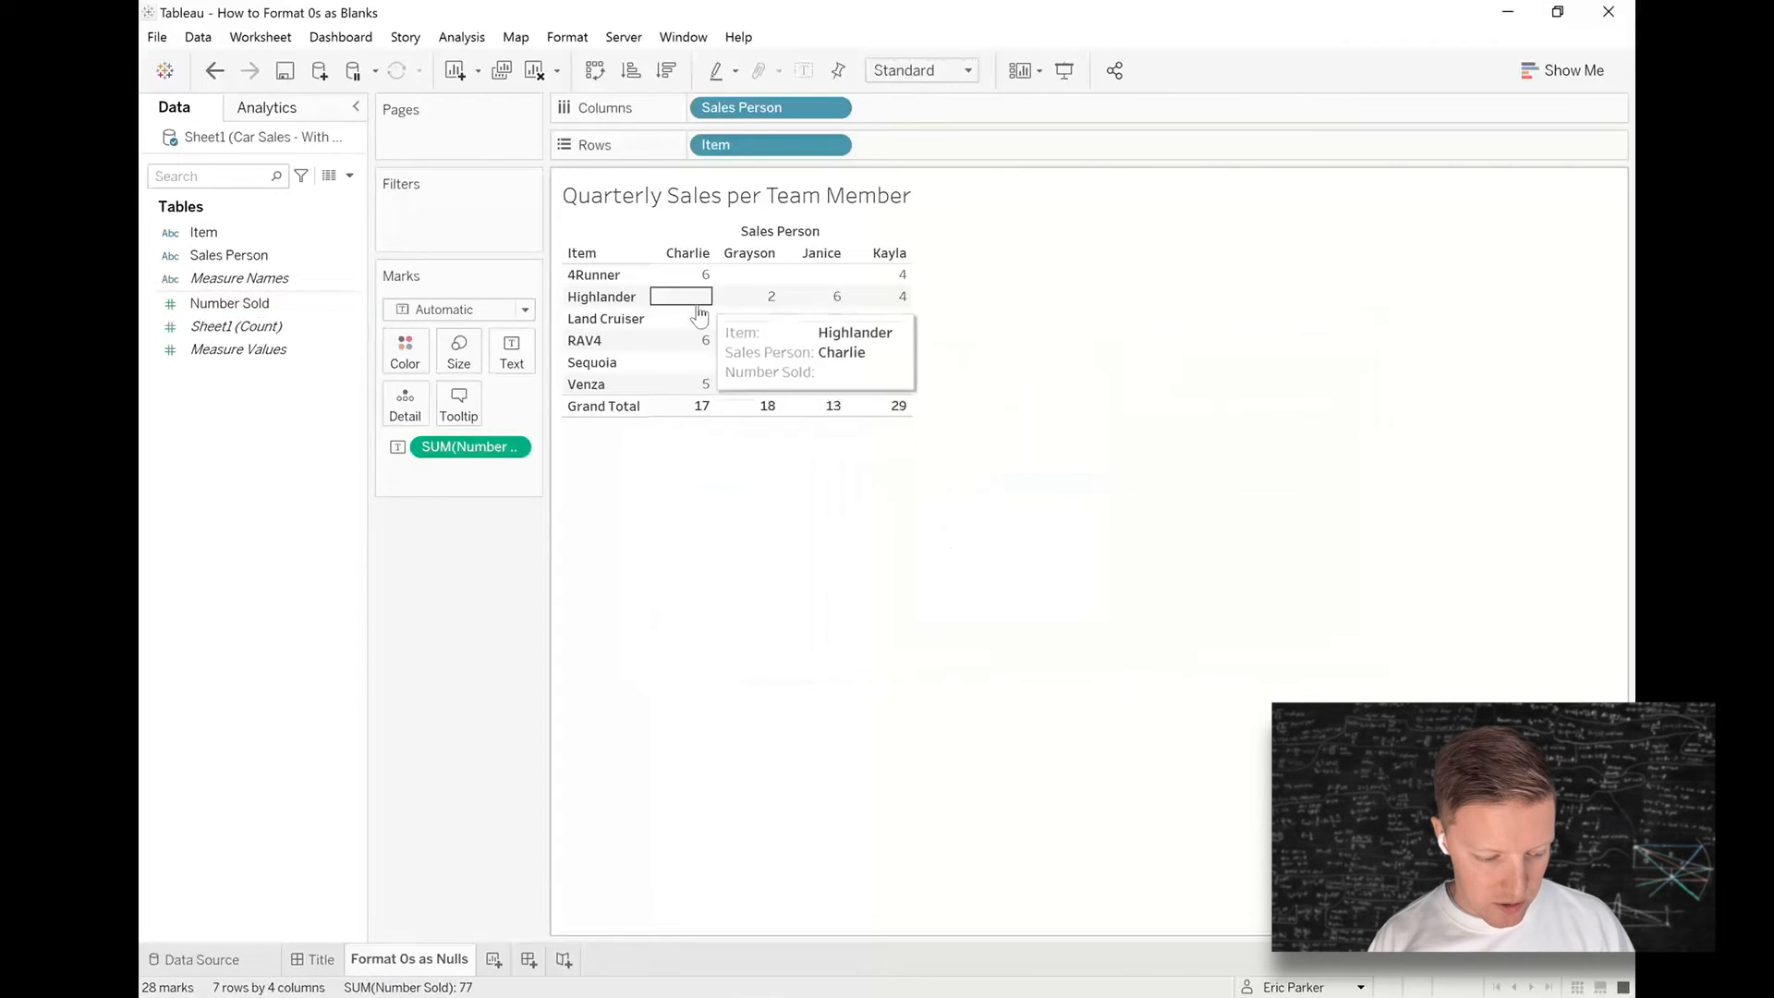
# - Set Number Sold's custom zero section to No Sales and apply it
pyautogui.rightClick(229, 301)
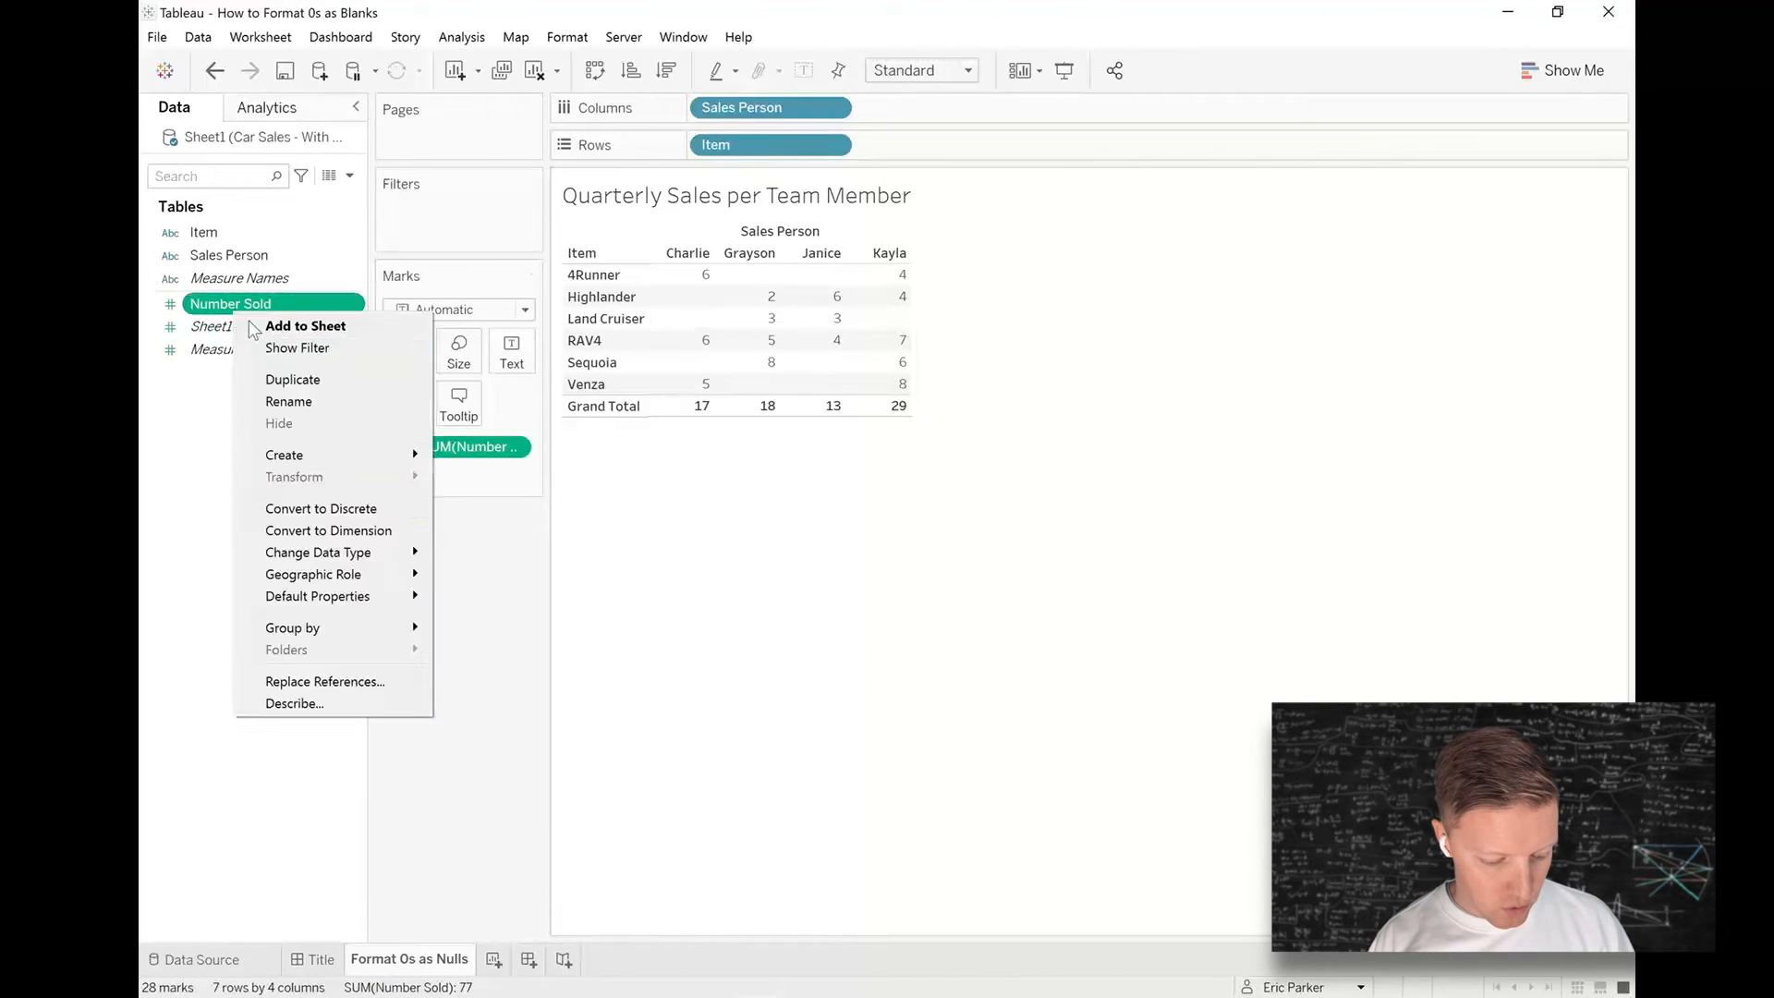
pyautogui.moveTo(317, 596)
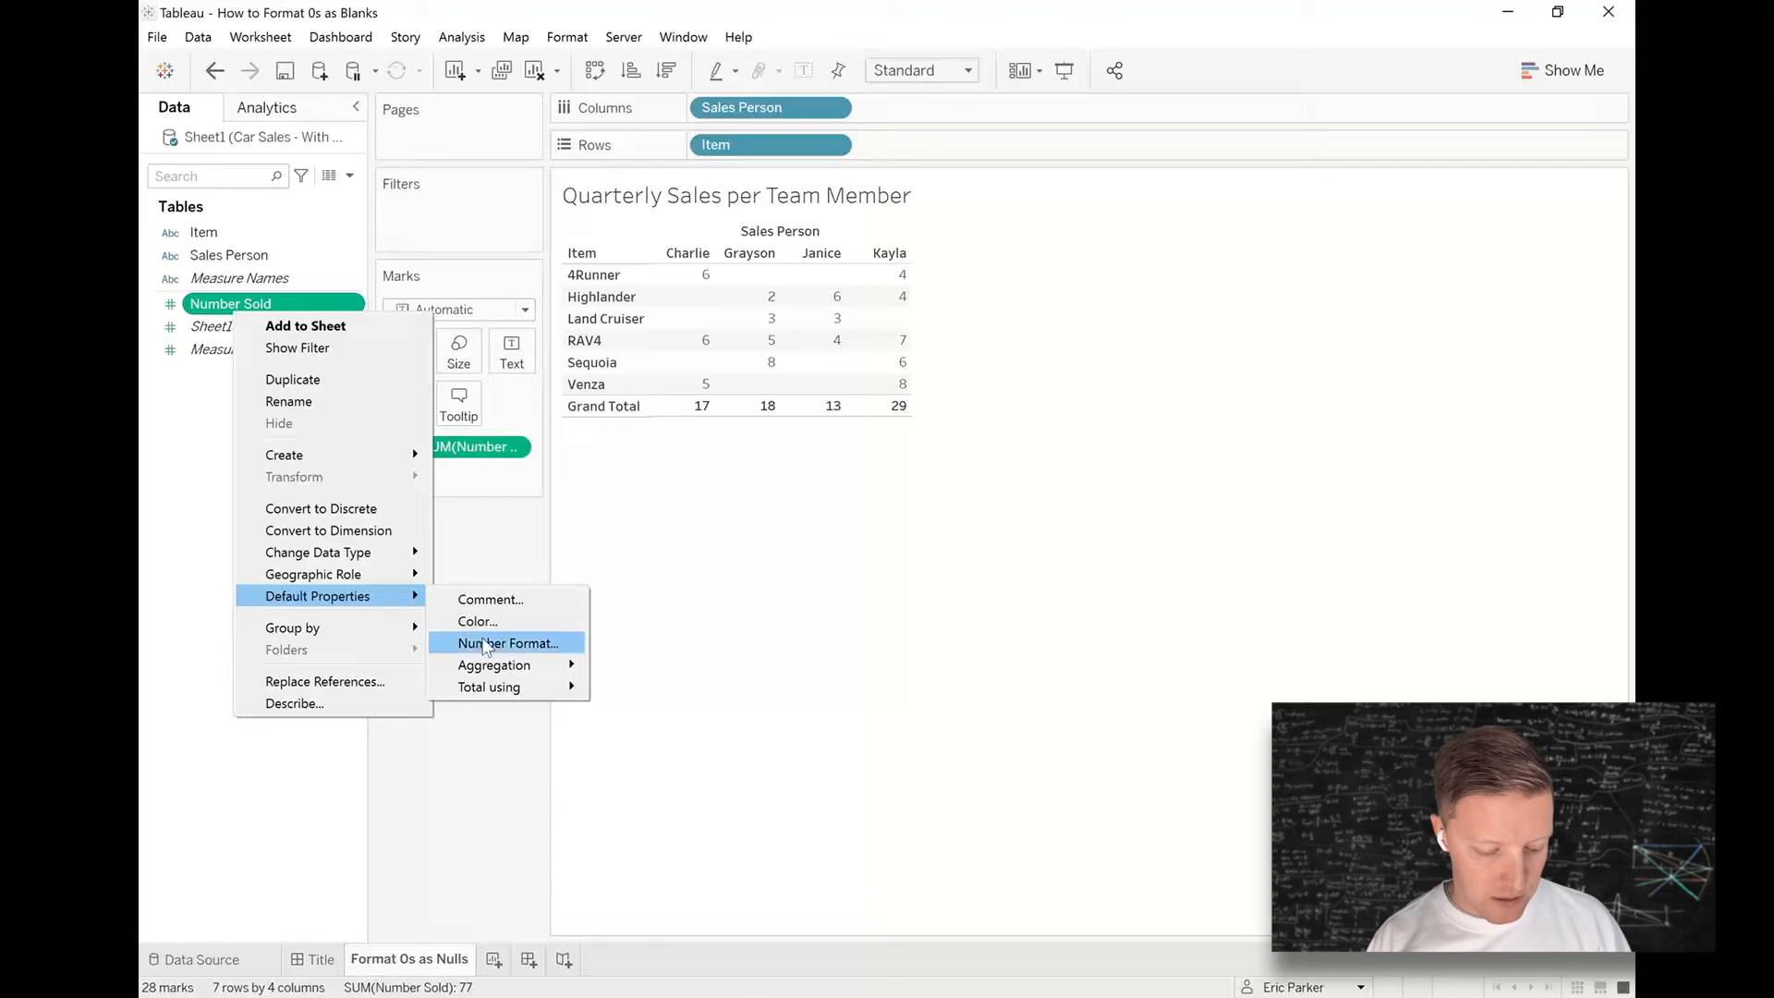
pyautogui.click(506, 643)
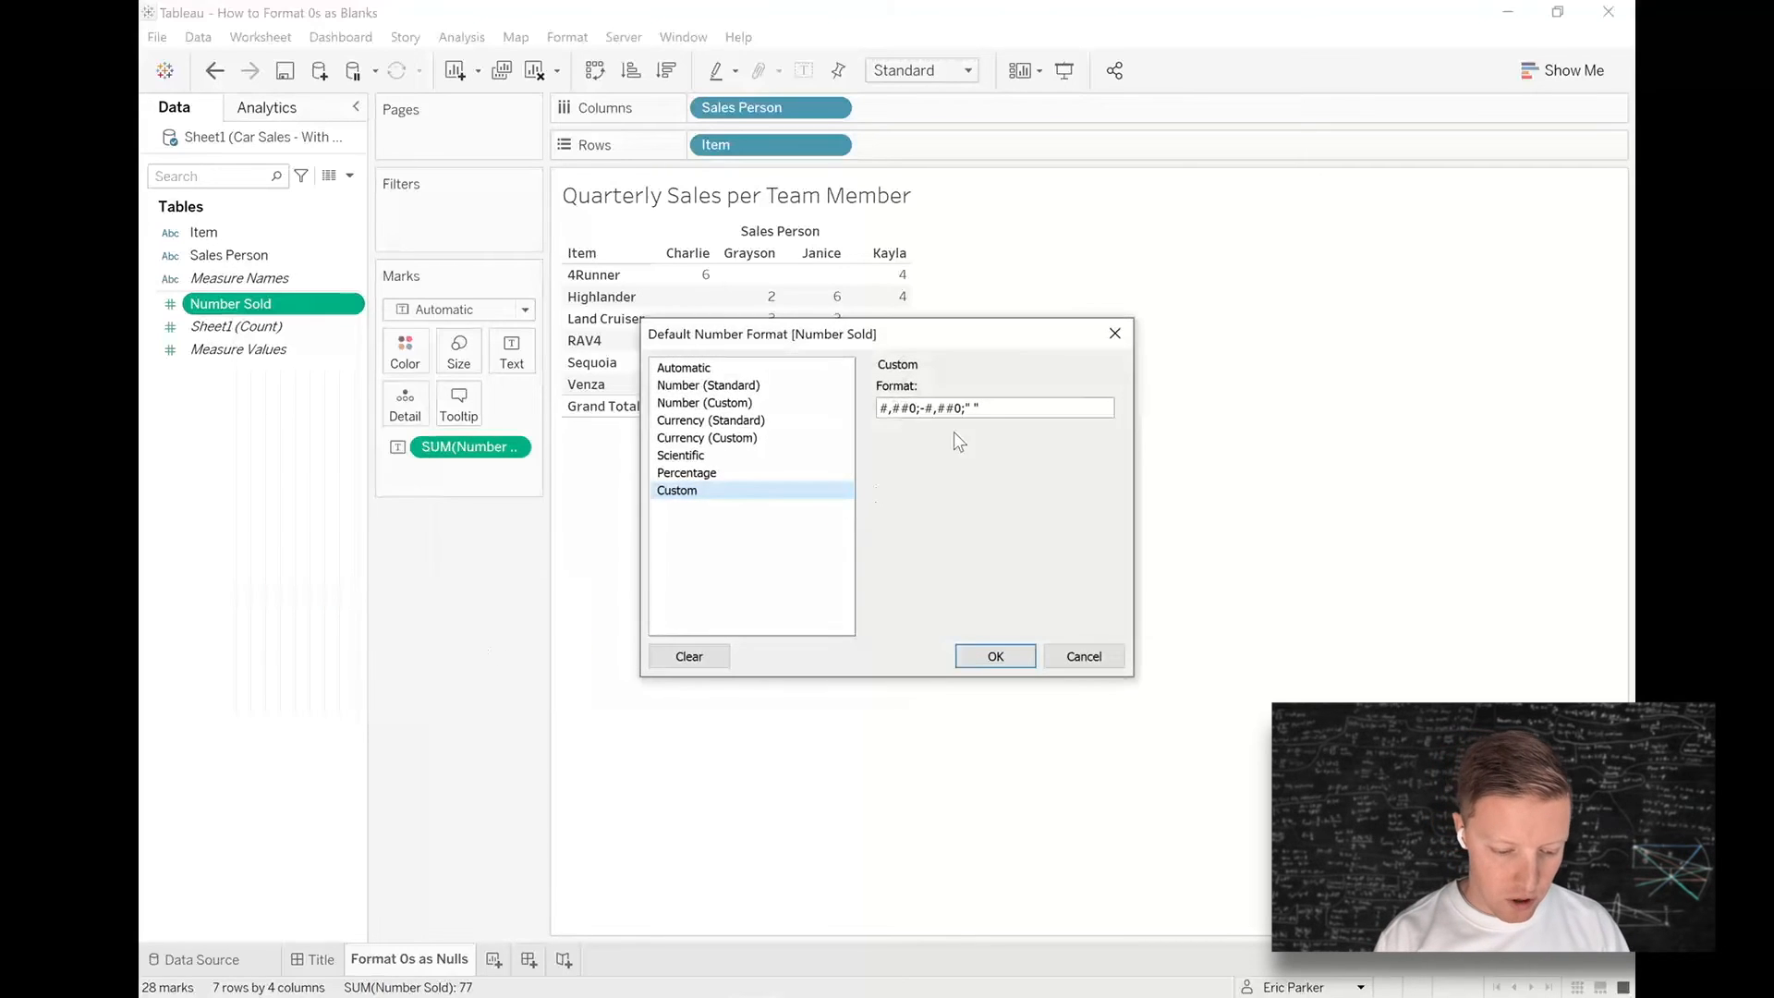
pyautogui.write('NO')
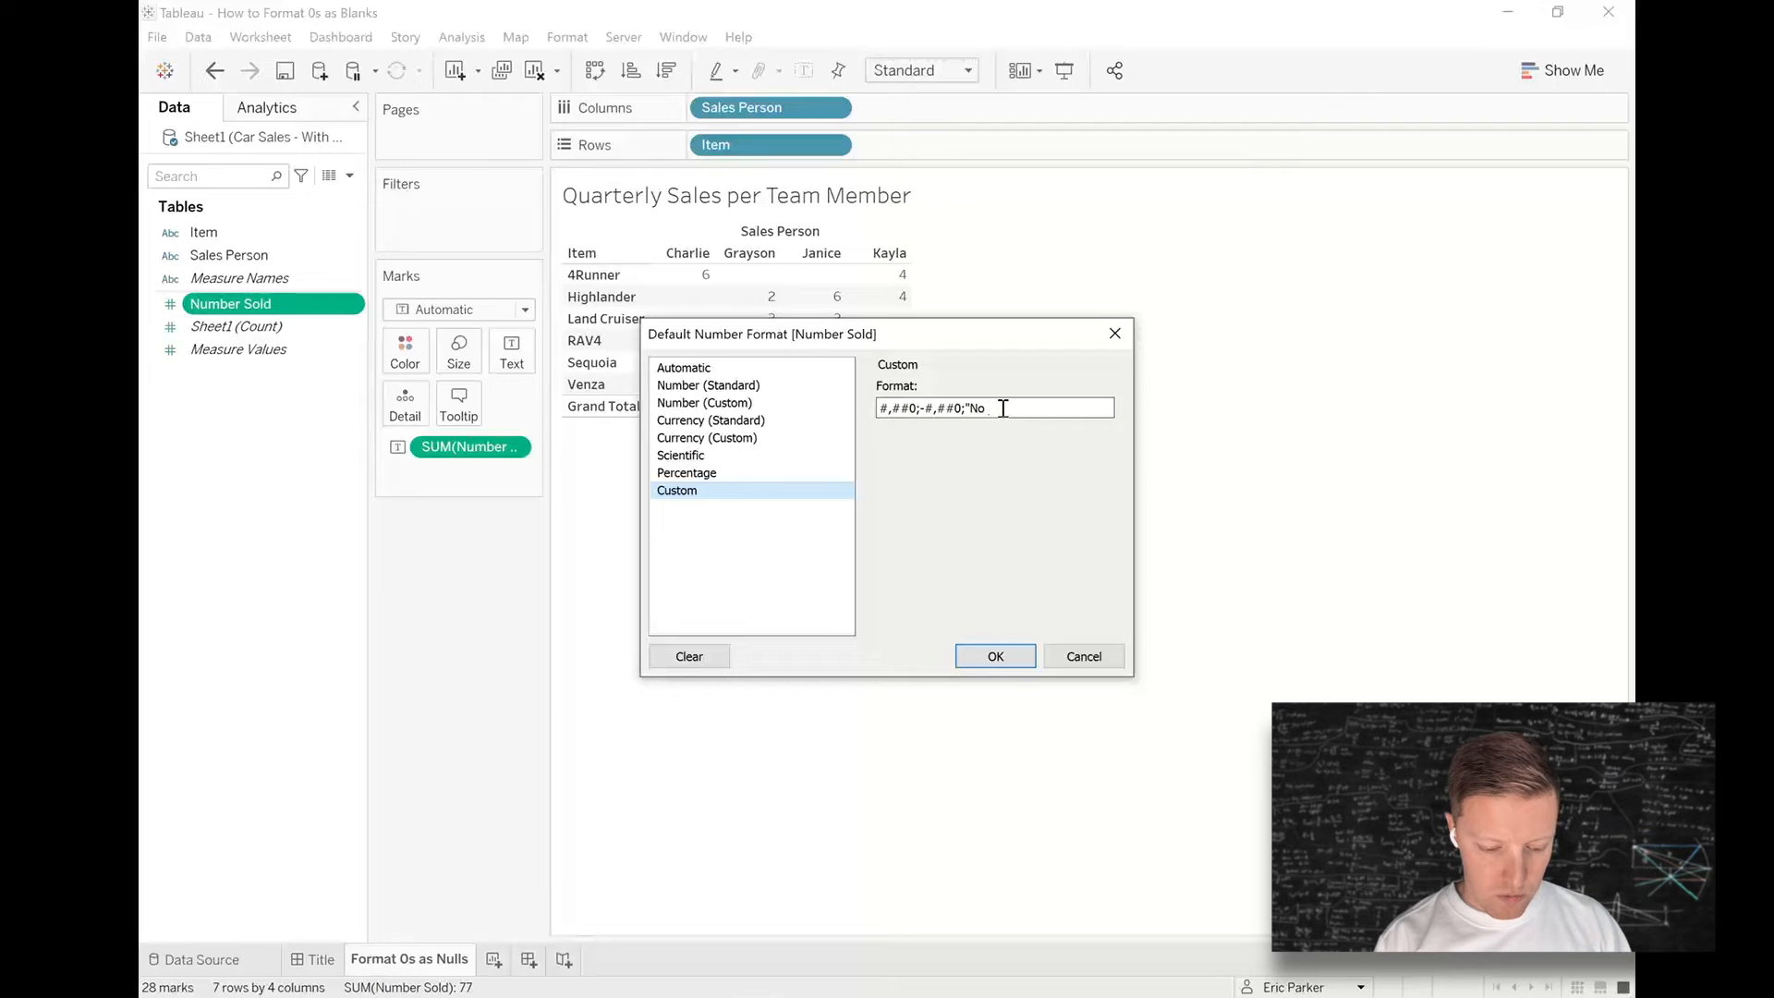
pyautogui.write('Sales"')
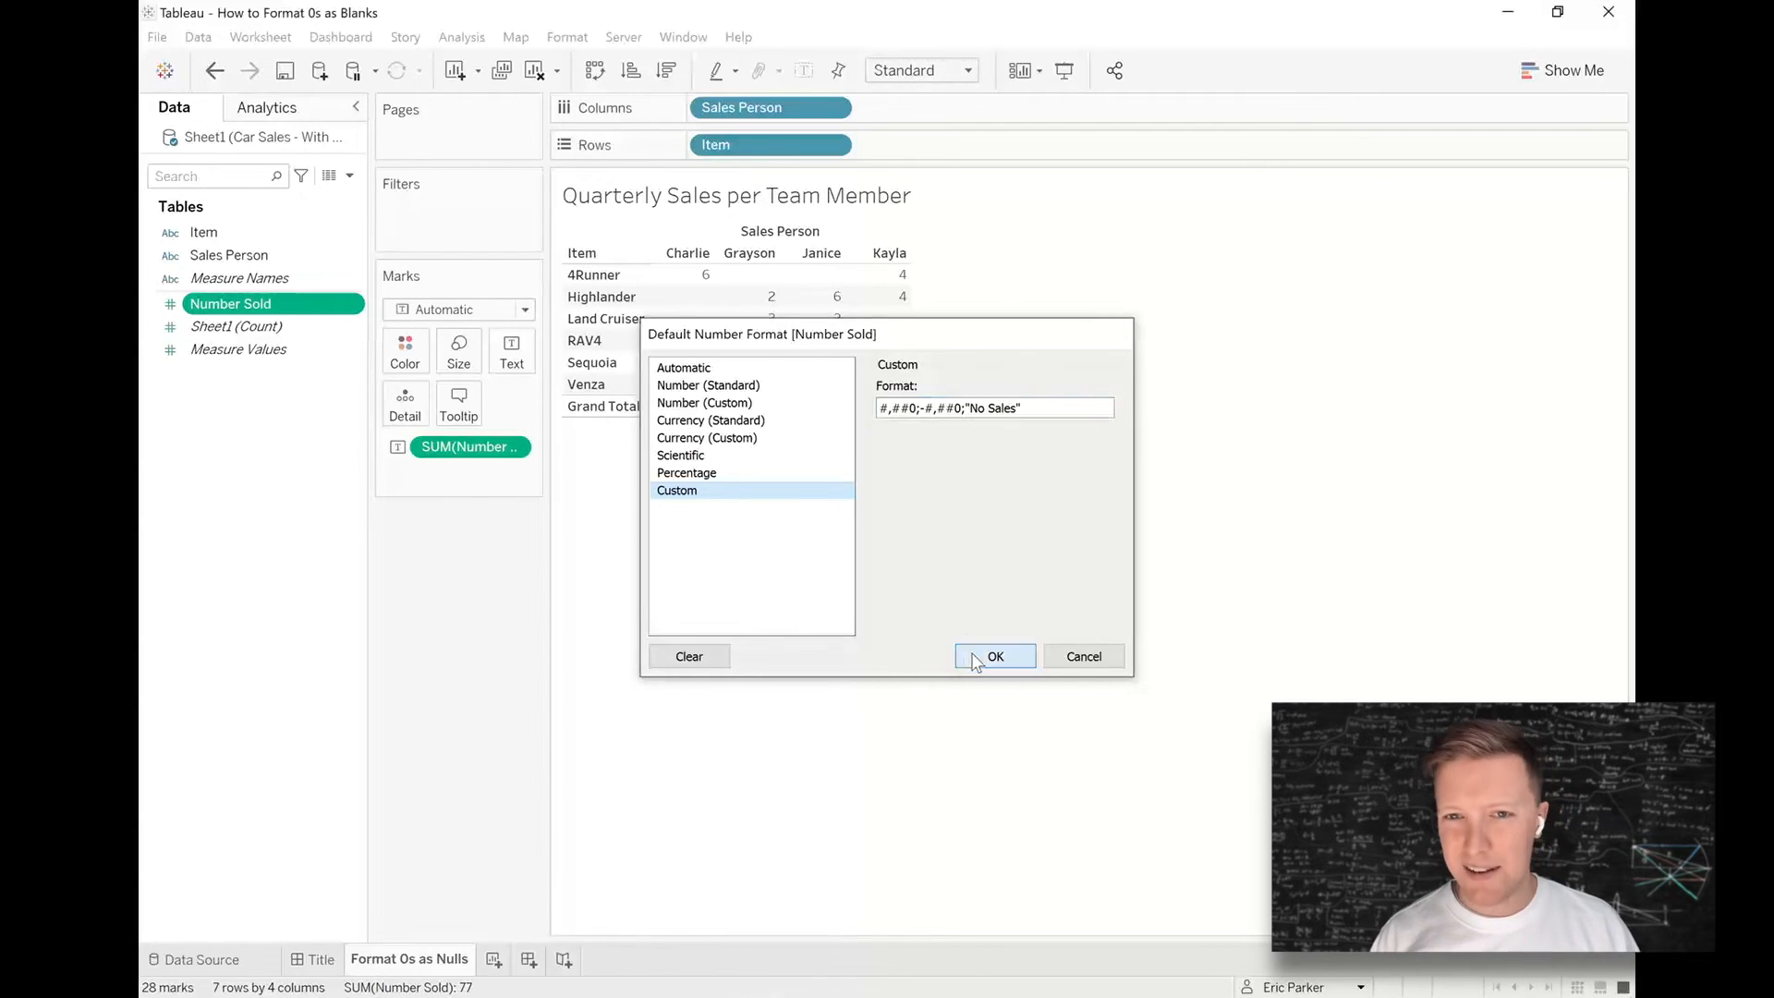
pyautogui.click(994, 656)
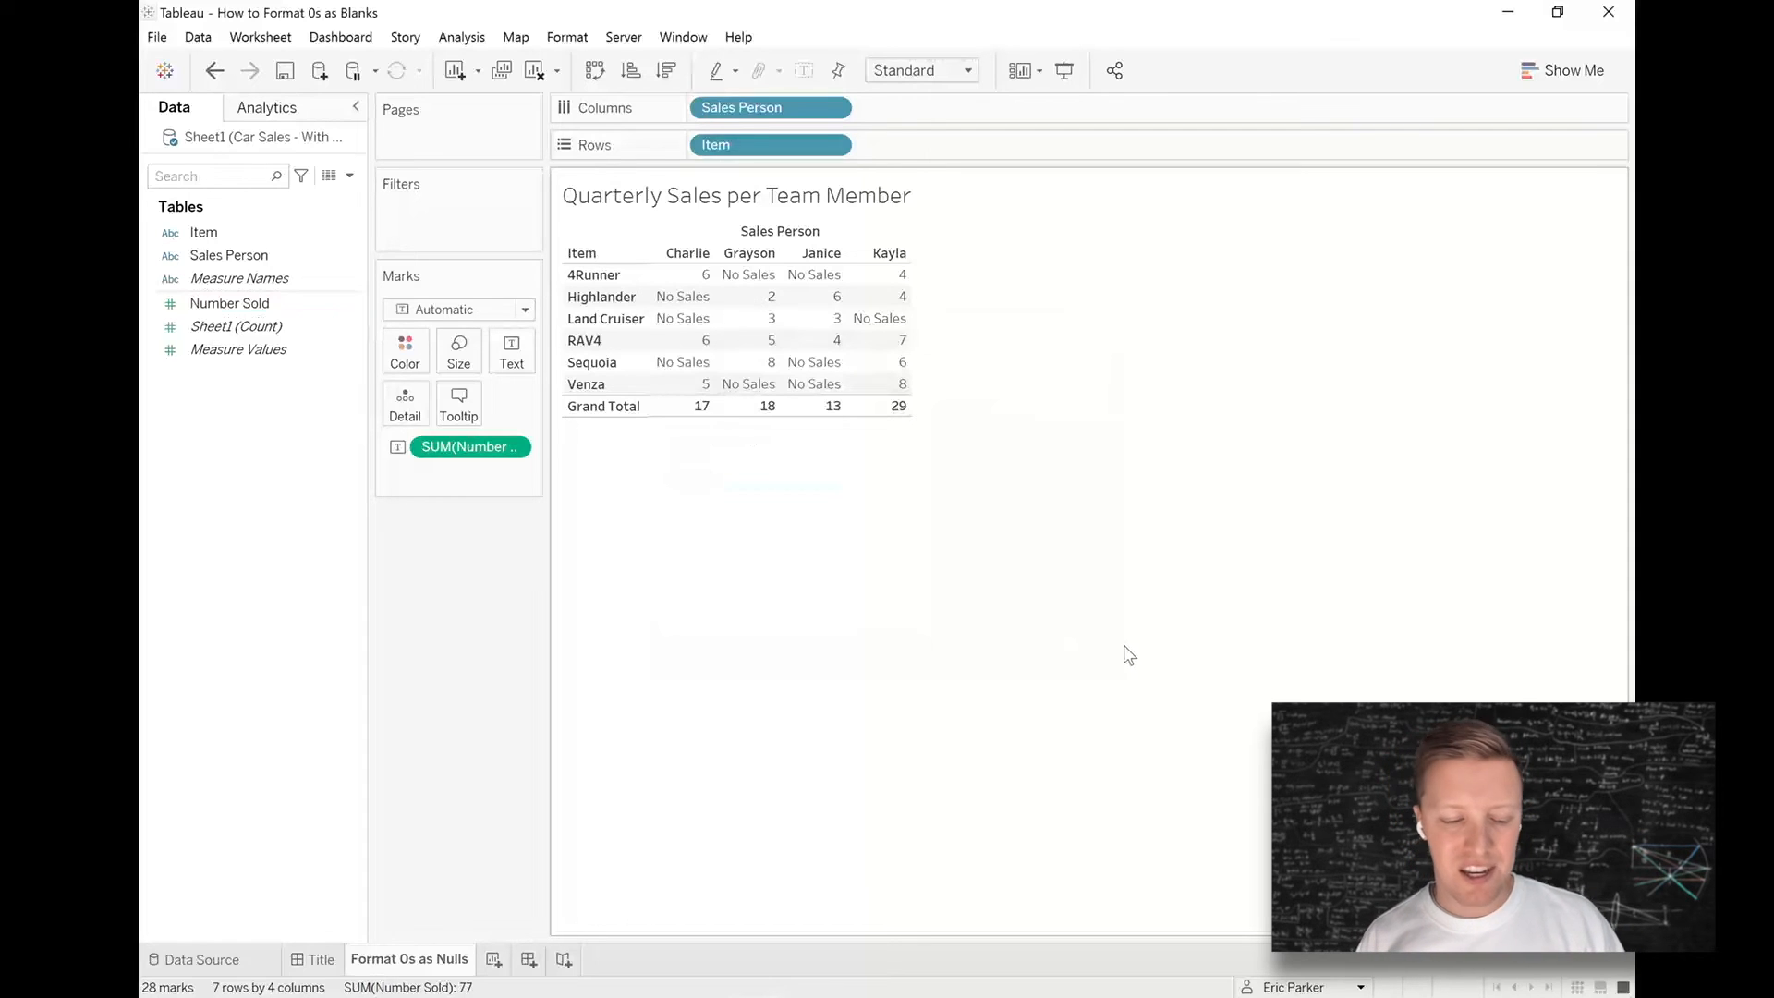
pyautogui.moveTo(1107, 642)
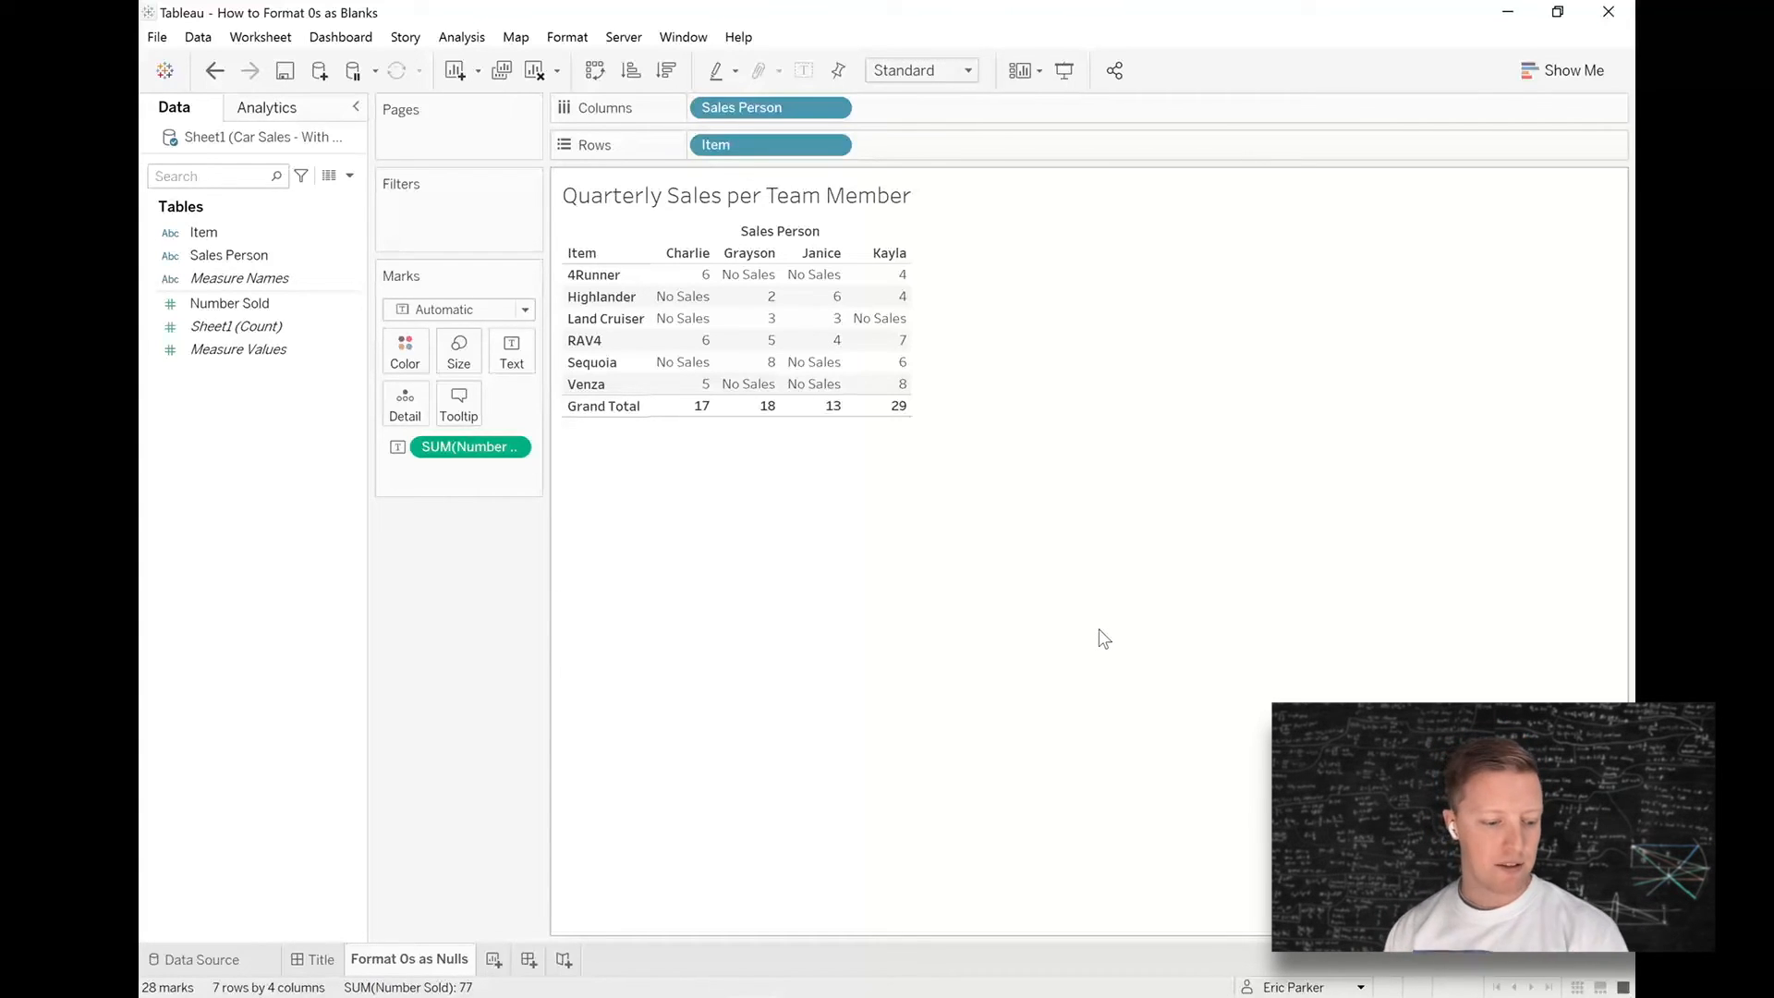
pyautogui.moveTo(1046, 600)
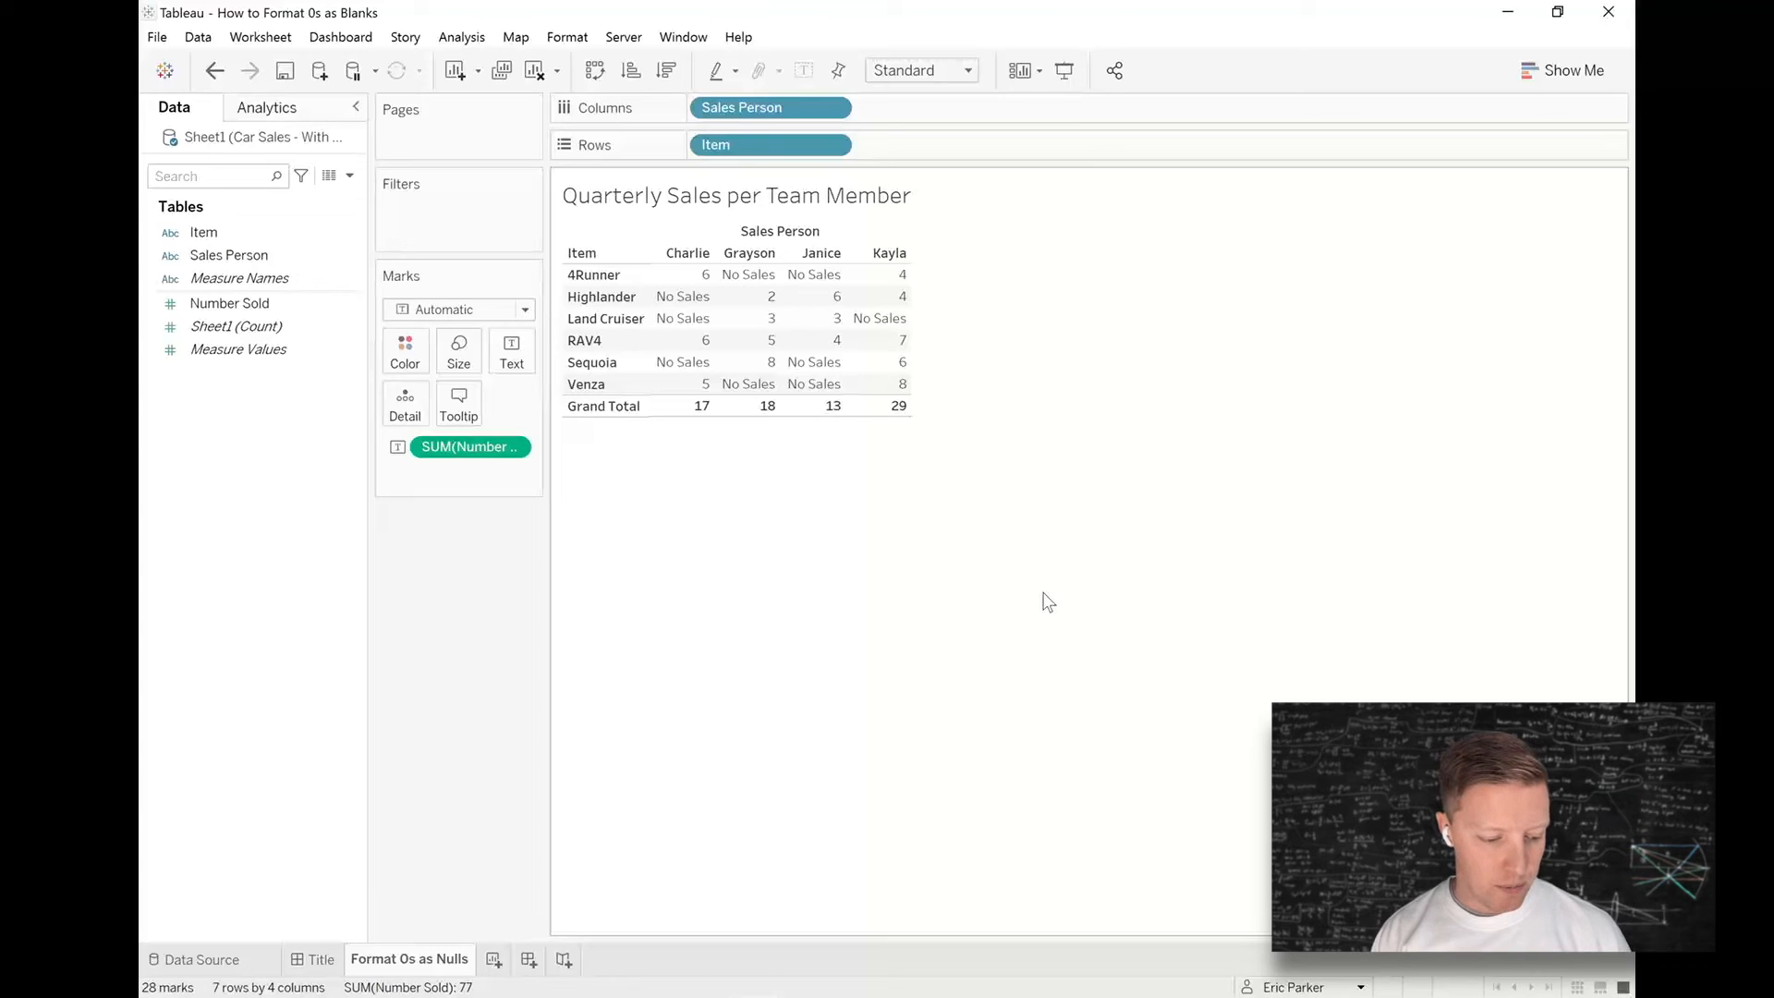
pyautogui.moveTo(328, 176)
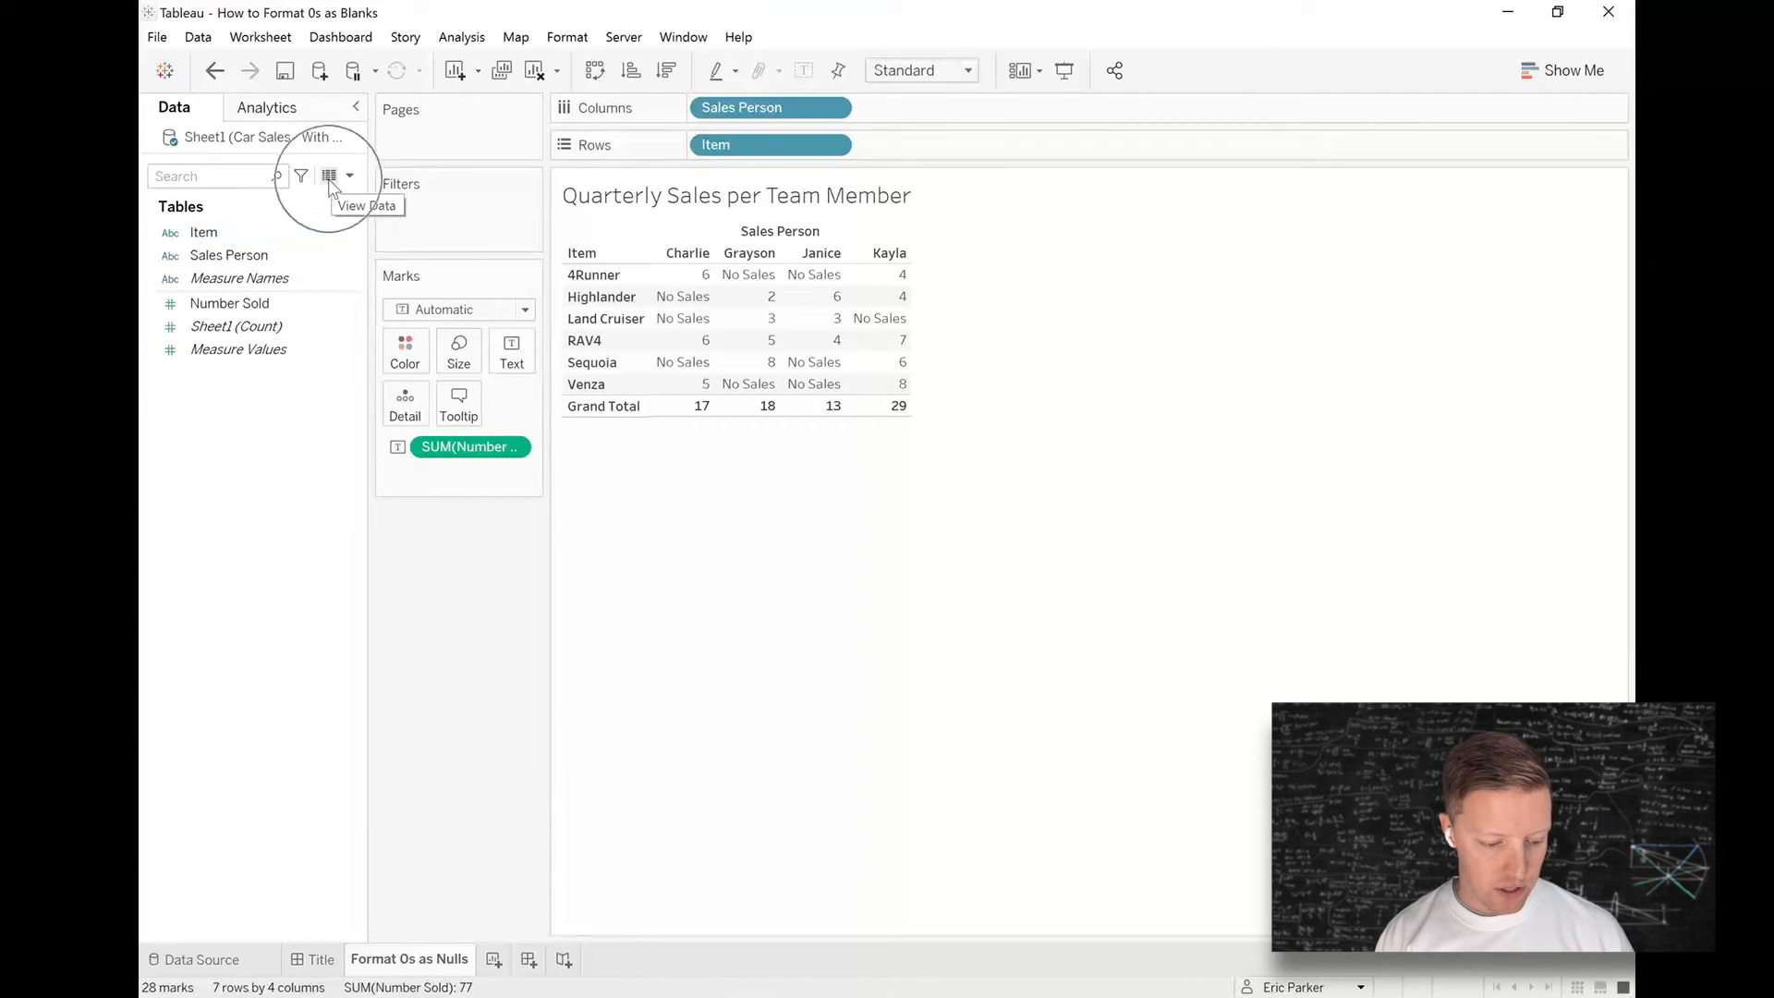
# - View the underlying data rows and check the No Sales value for Charlie's Highlander
pyautogui.click(329, 177)
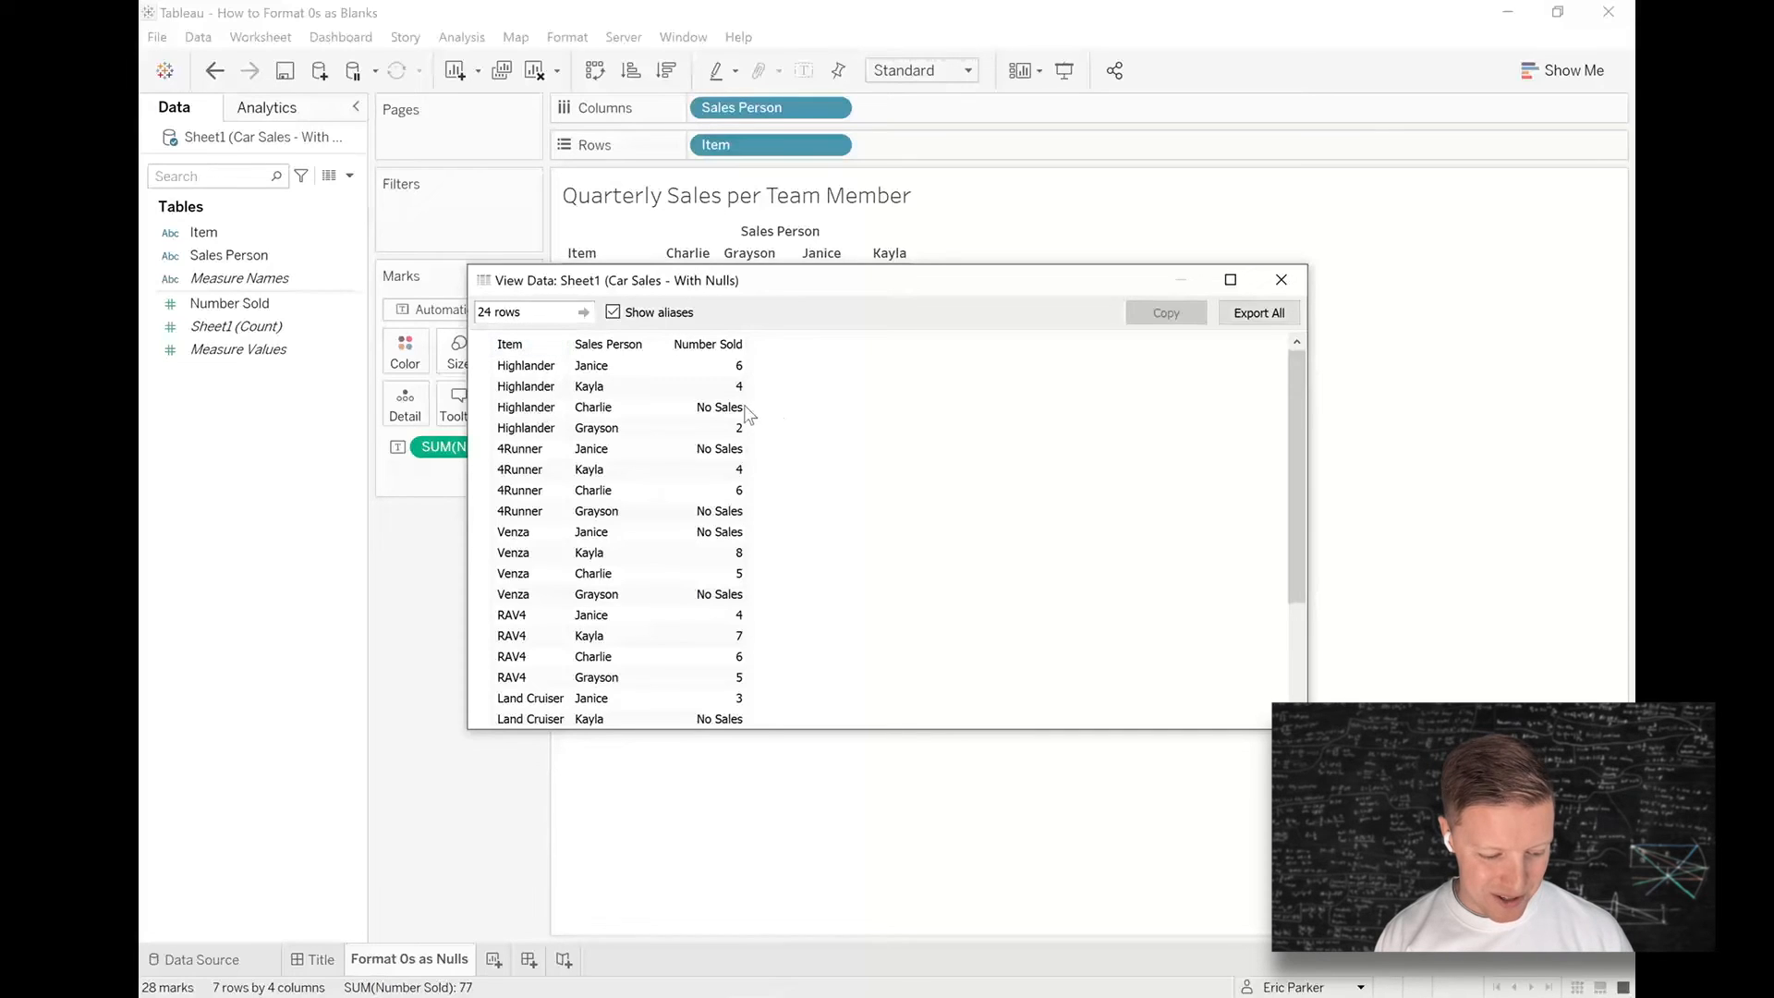
pyautogui.click(527, 407)
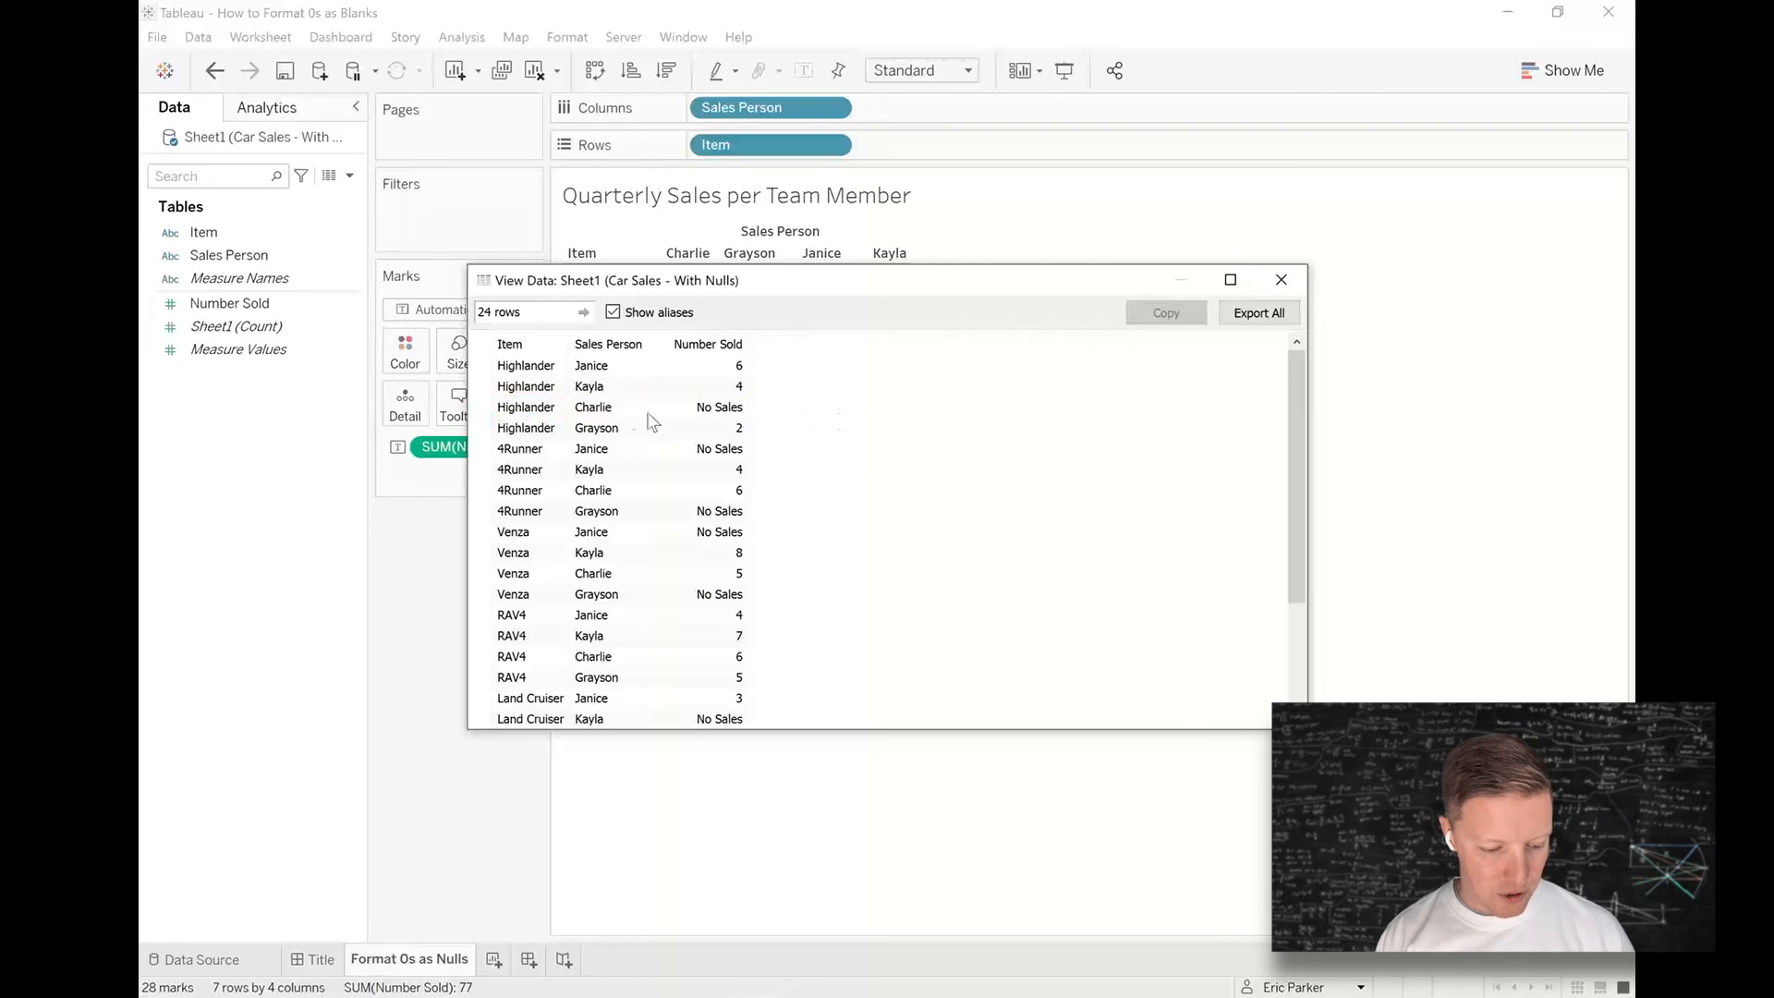
pyautogui.click(718, 406)
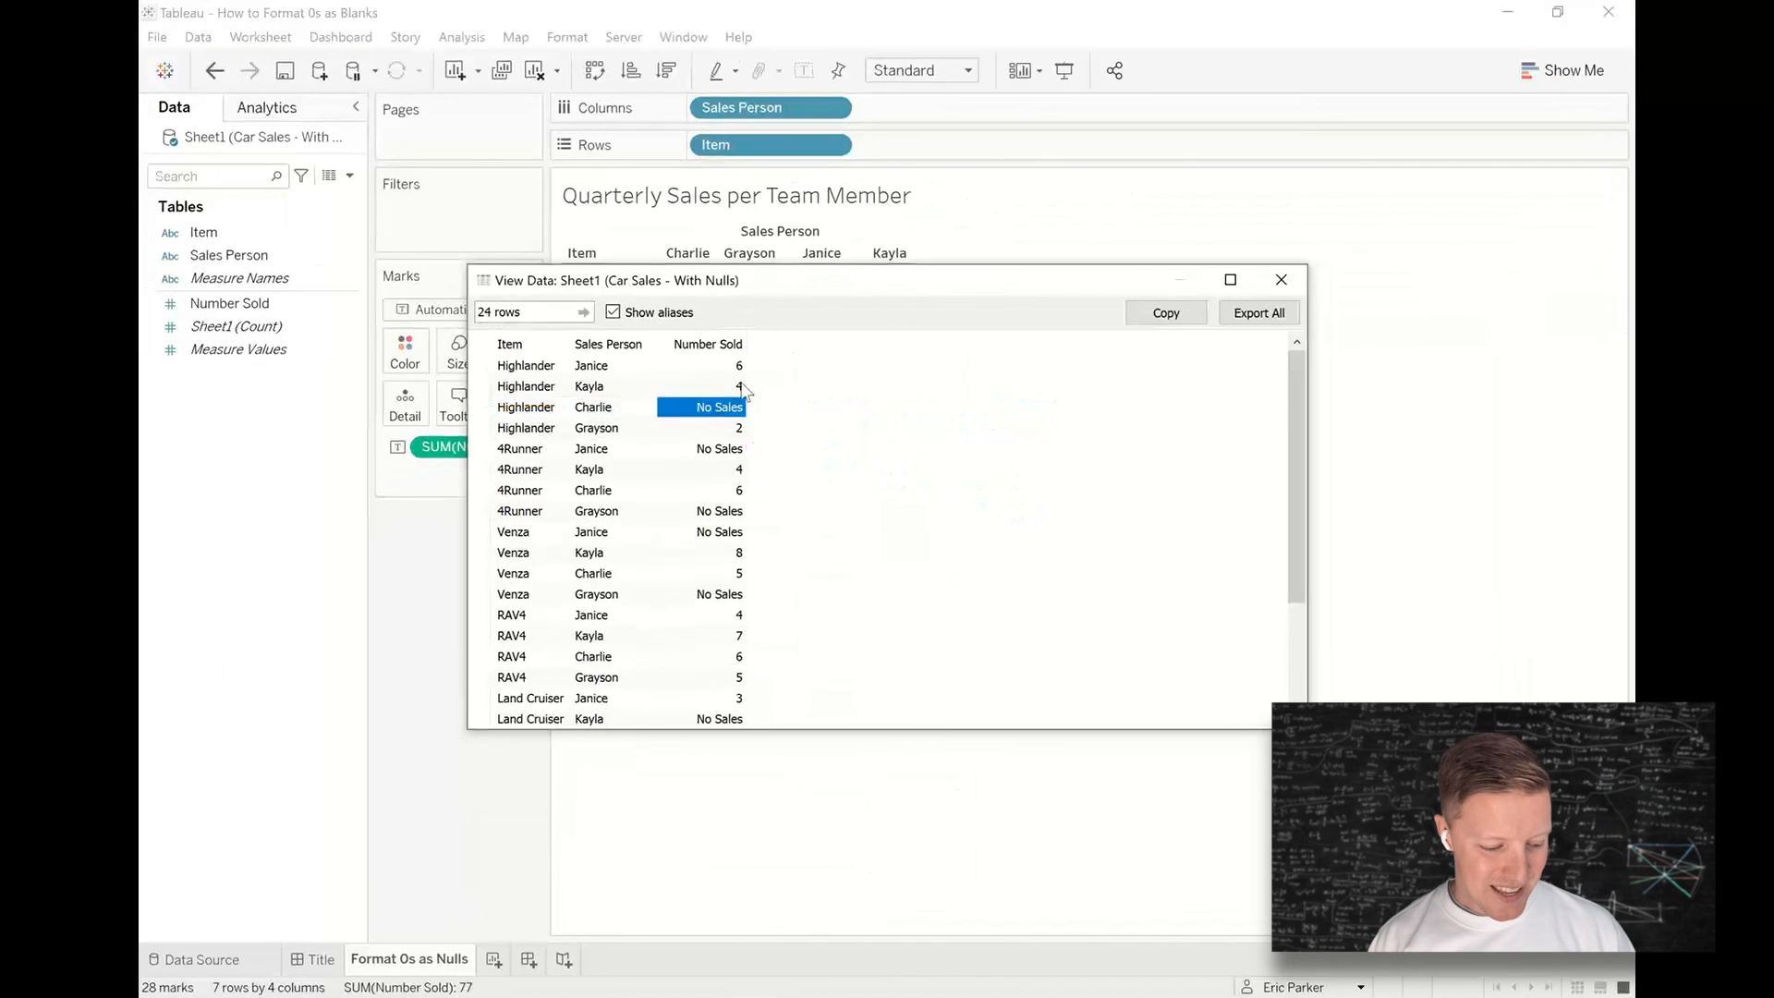
pyautogui.click(1281, 279)
pyautogui.write('#,##0;-#,##0;"-"')
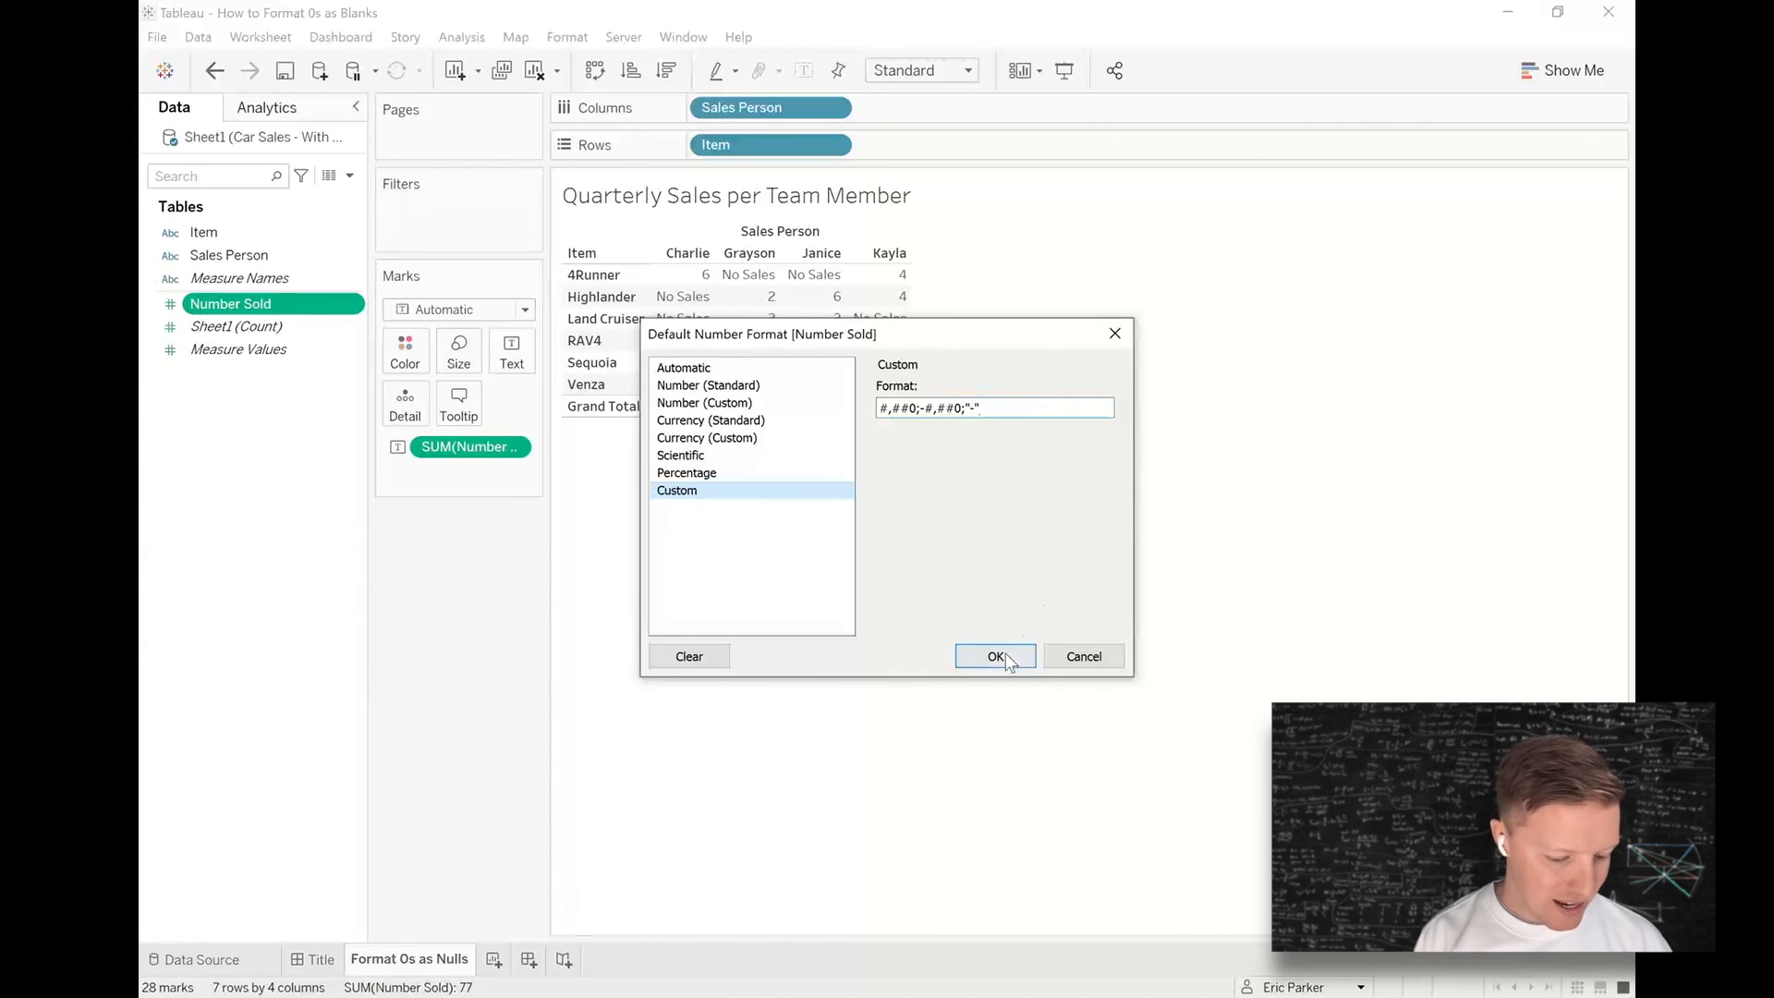
# - Apply the dash format so zero vehicle counts show as dashes again
pyautogui.click(994, 656)
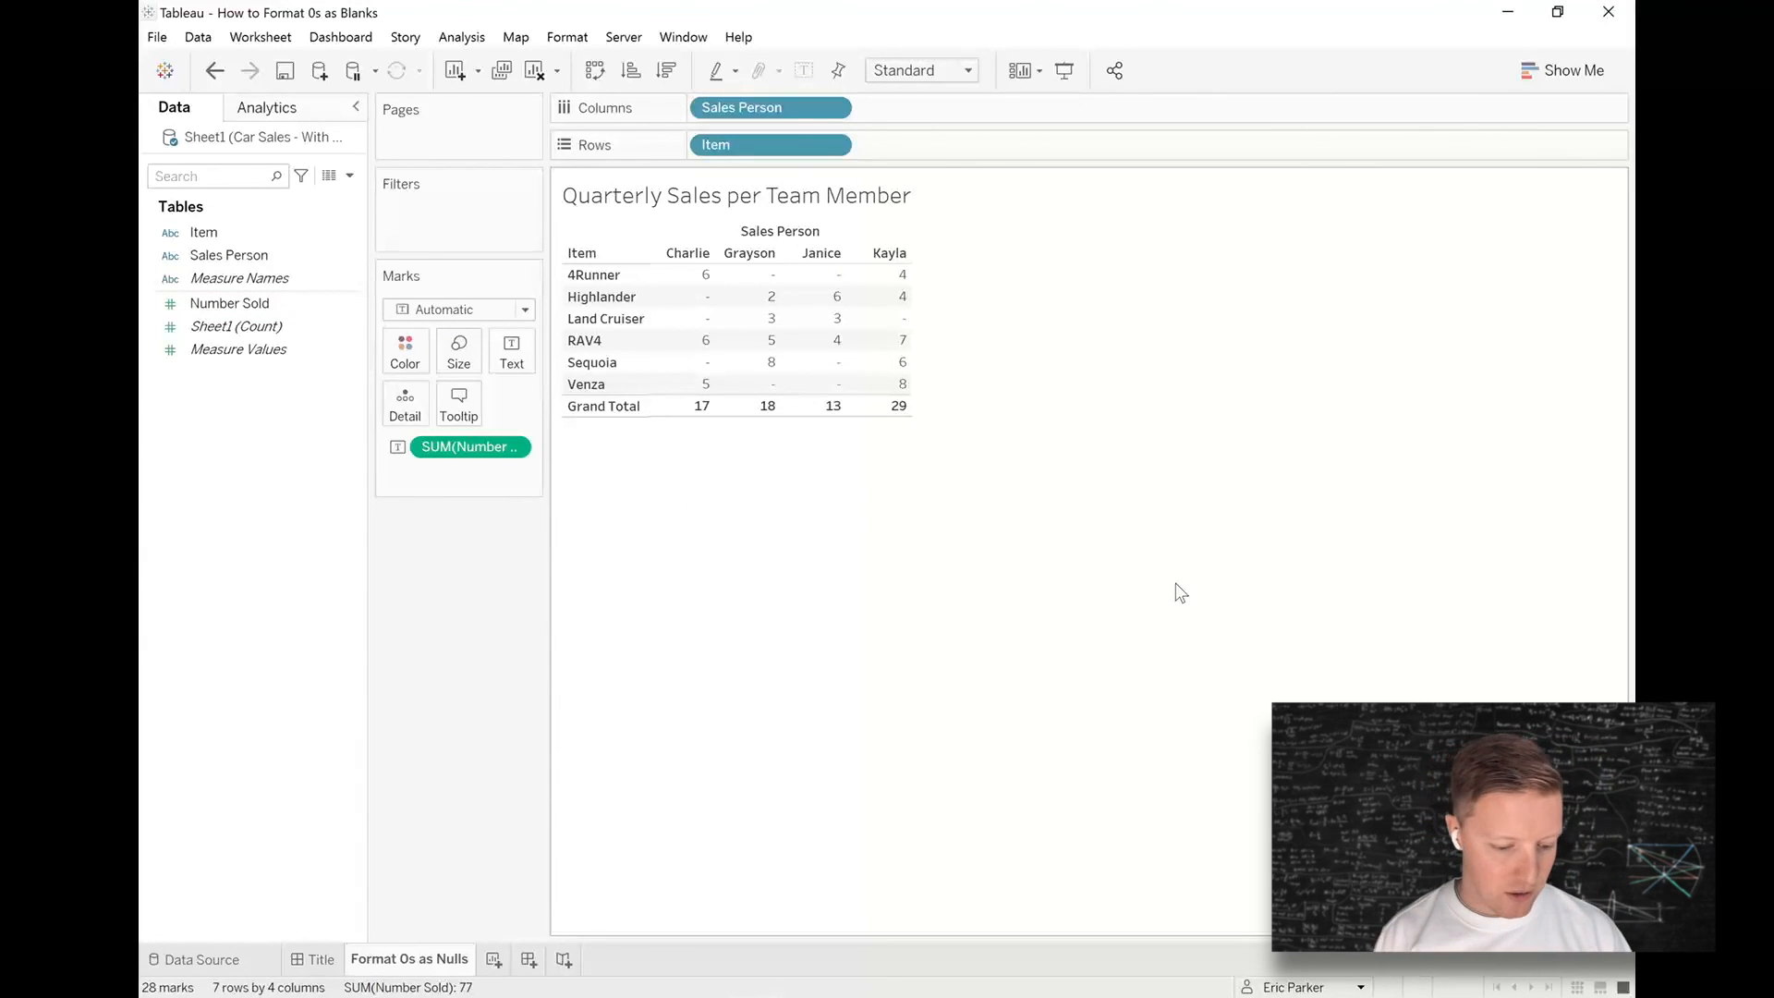